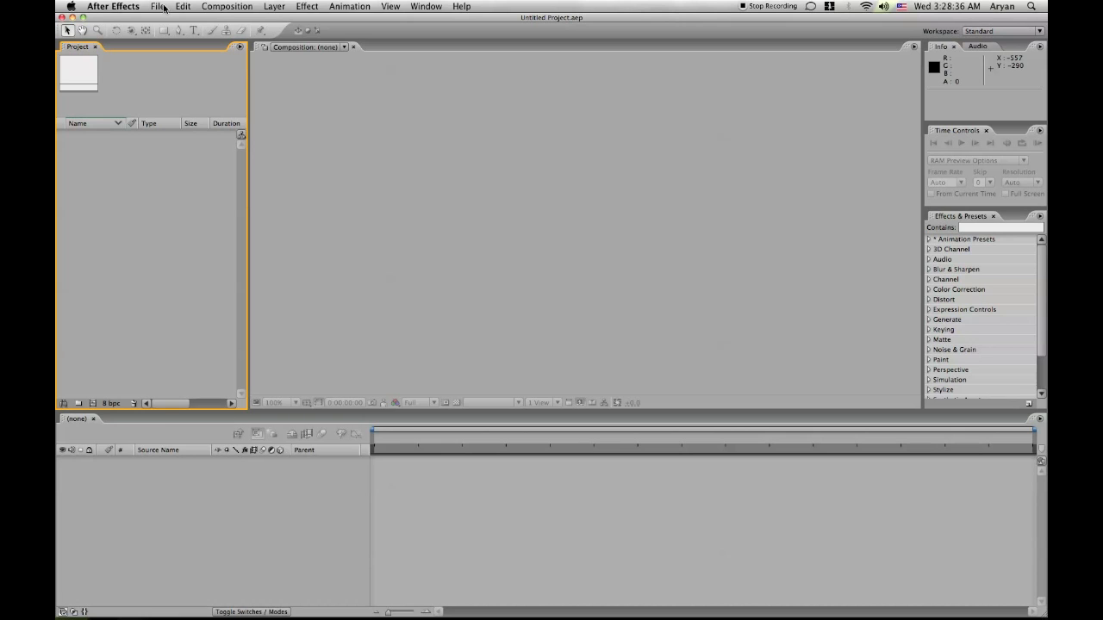
- Import the Sword Fight movie from the Desktop via File > Import > File
{"action": "left_click", "coordinate": [159, 7]}
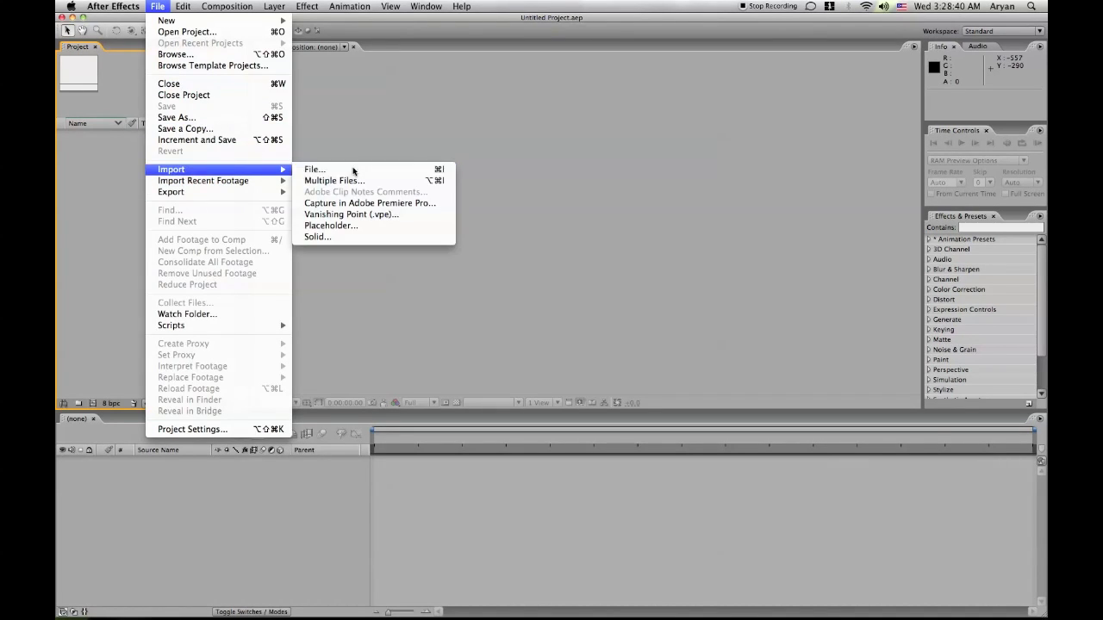
{"action": "left_click", "coordinate": [313, 168]}
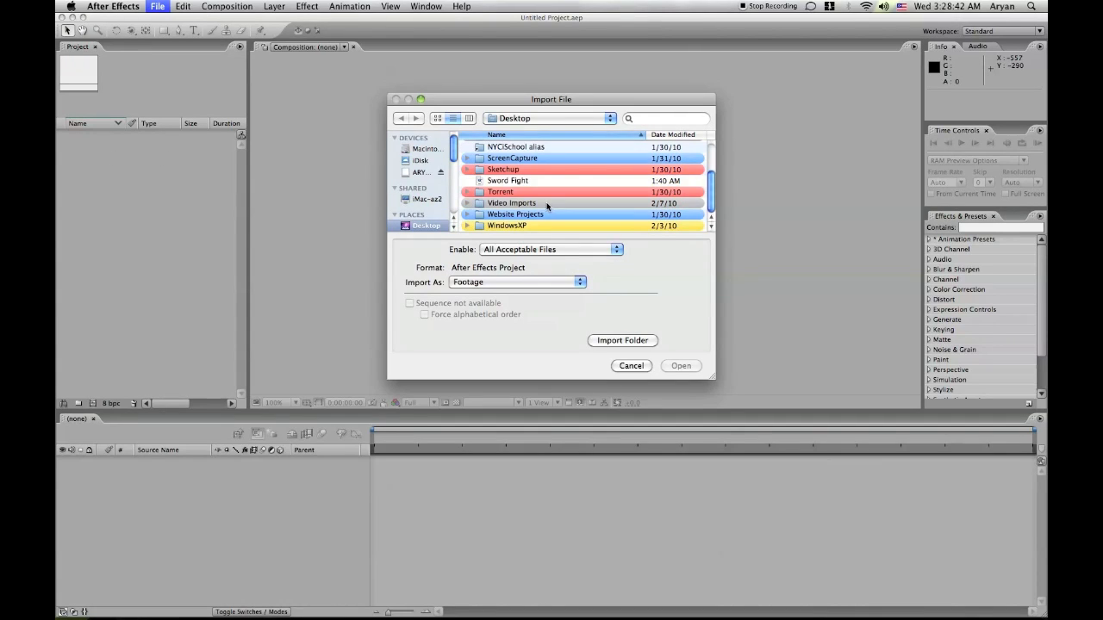
{"action": "left_click", "coordinate": [679, 366]}
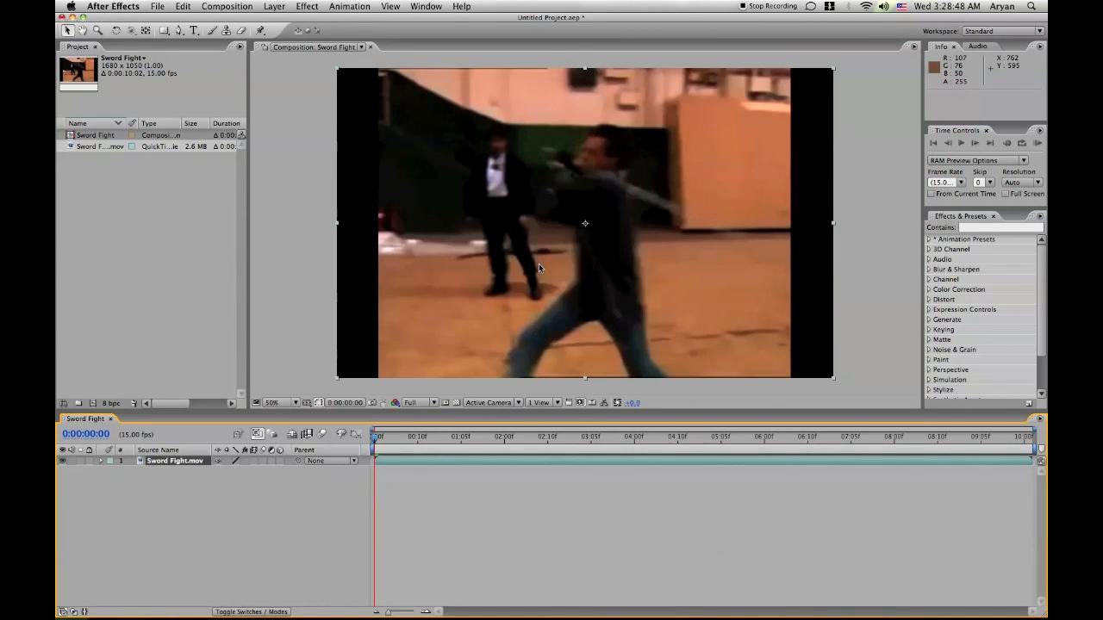
{"action": "left_click", "coordinate": [452, 438]}
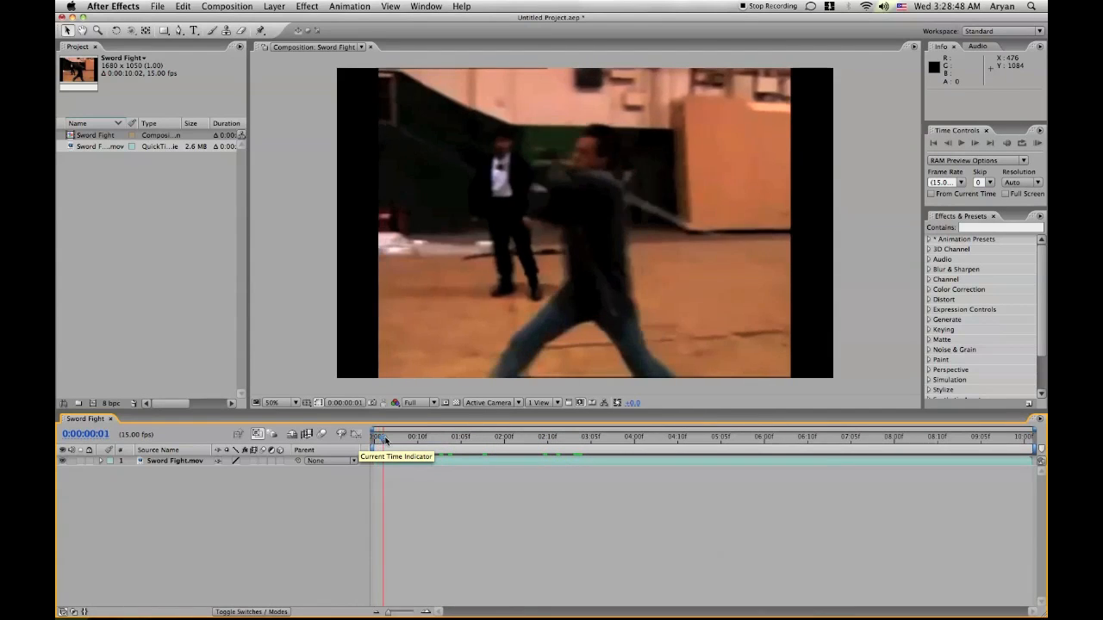
{"action": "left_click_drag", "start_coordinate": [375, 438], "coordinate": [410, 438]}
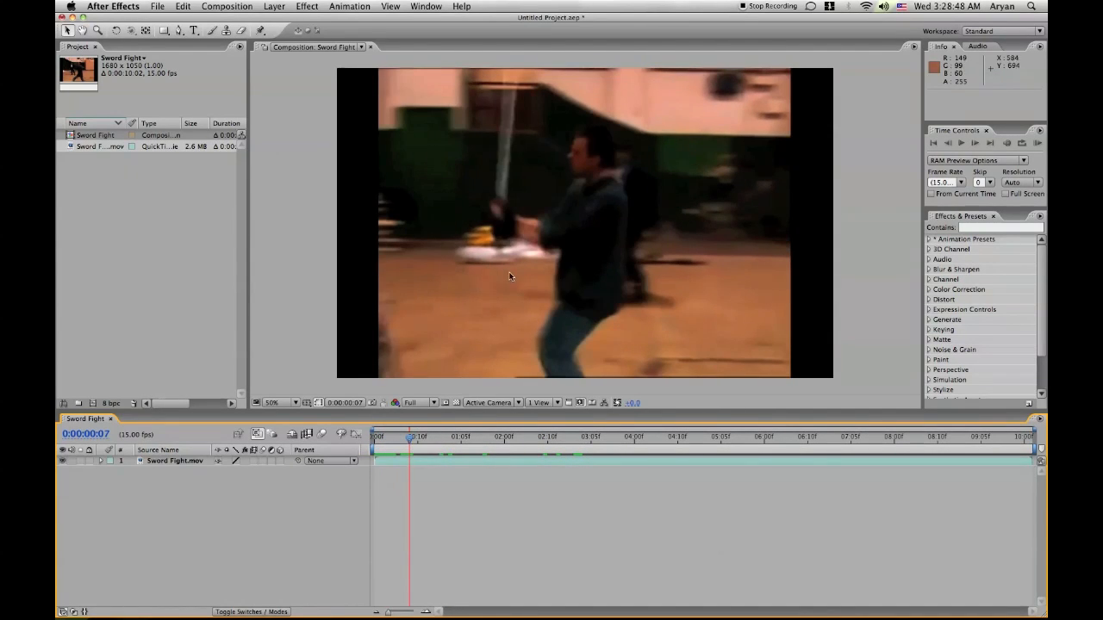
{"action": "left_click", "coordinate": [393, 438]}
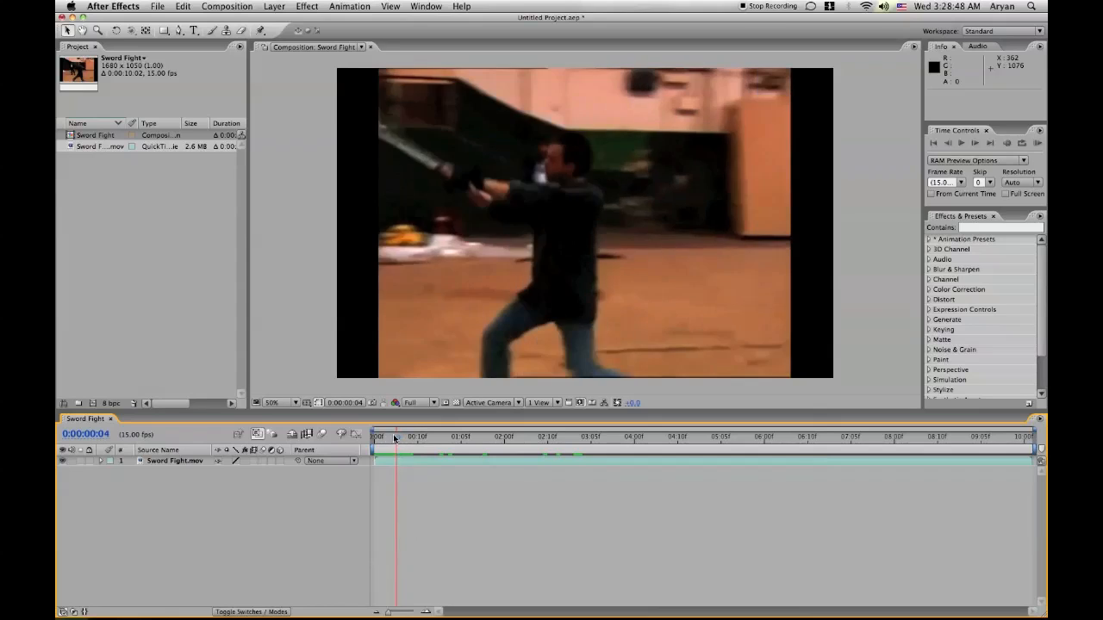
{"action": "left_click_drag", "start_coordinate": [390, 438], "coordinate": [412, 438]}
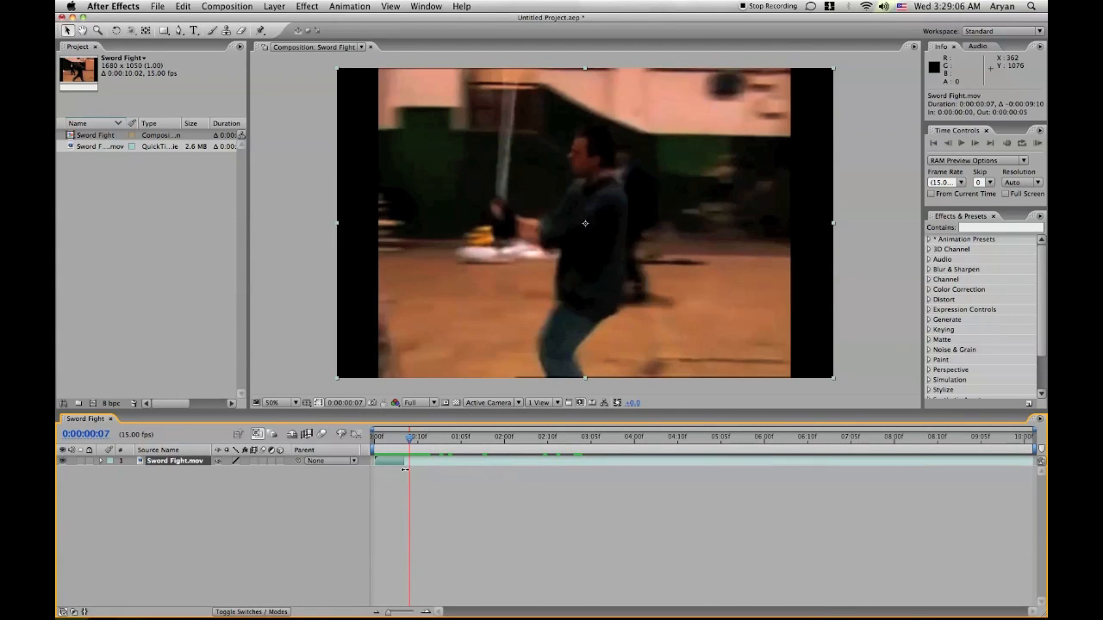
{"action": "left_click", "coordinate": [375, 438]}
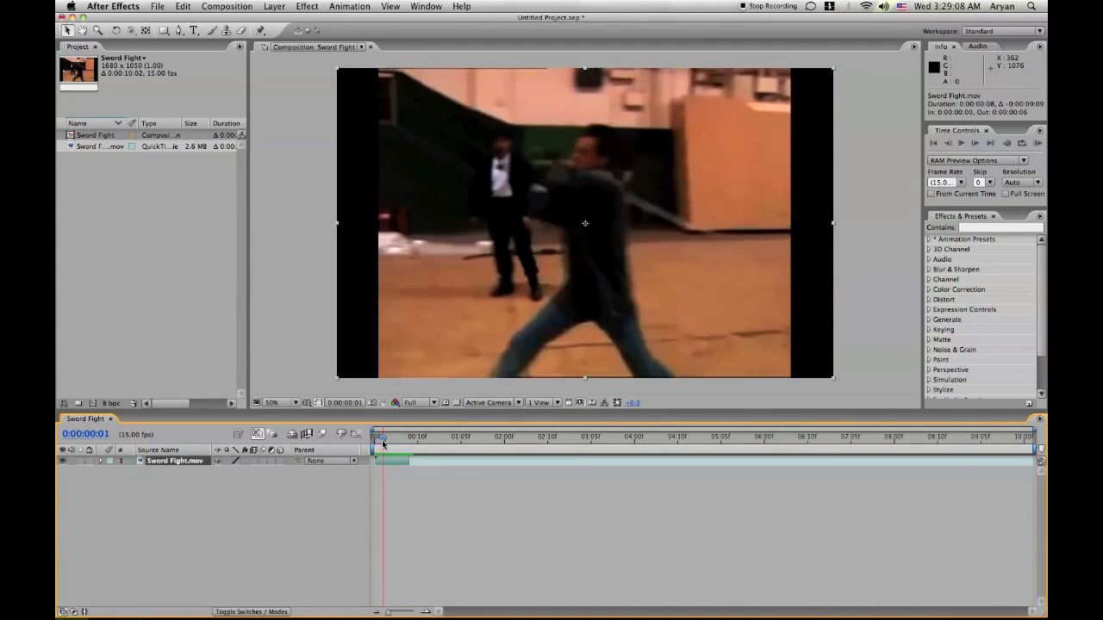
{"action": "left_click_drag", "start_coordinate": [377, 440], "coordinate": [400, 439]}
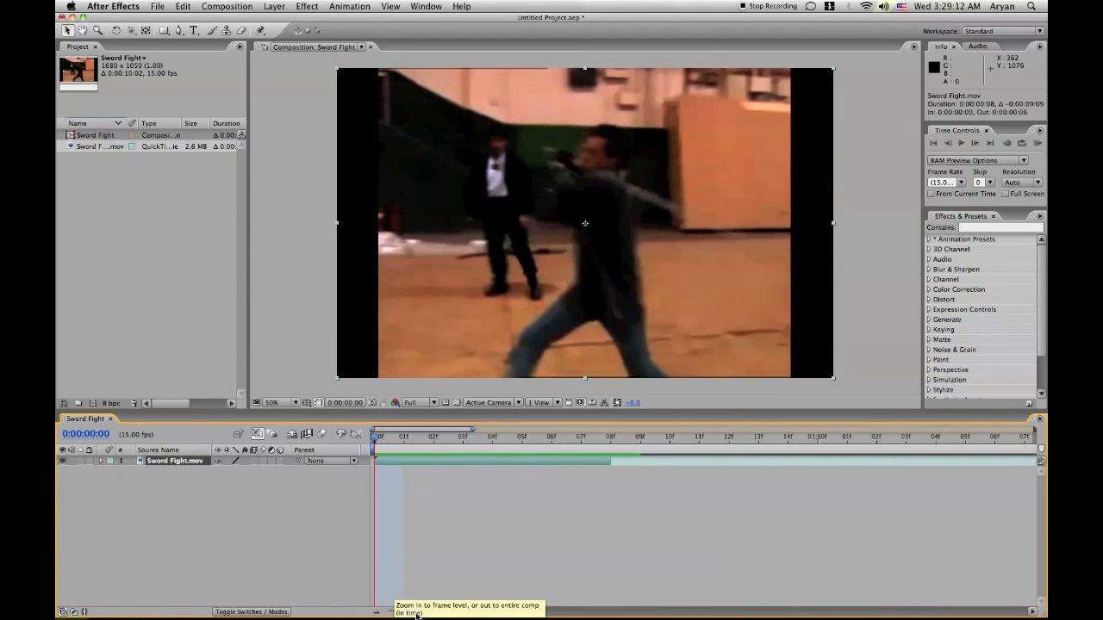
{"action": "left_click", "coordinate": [435, 438]}
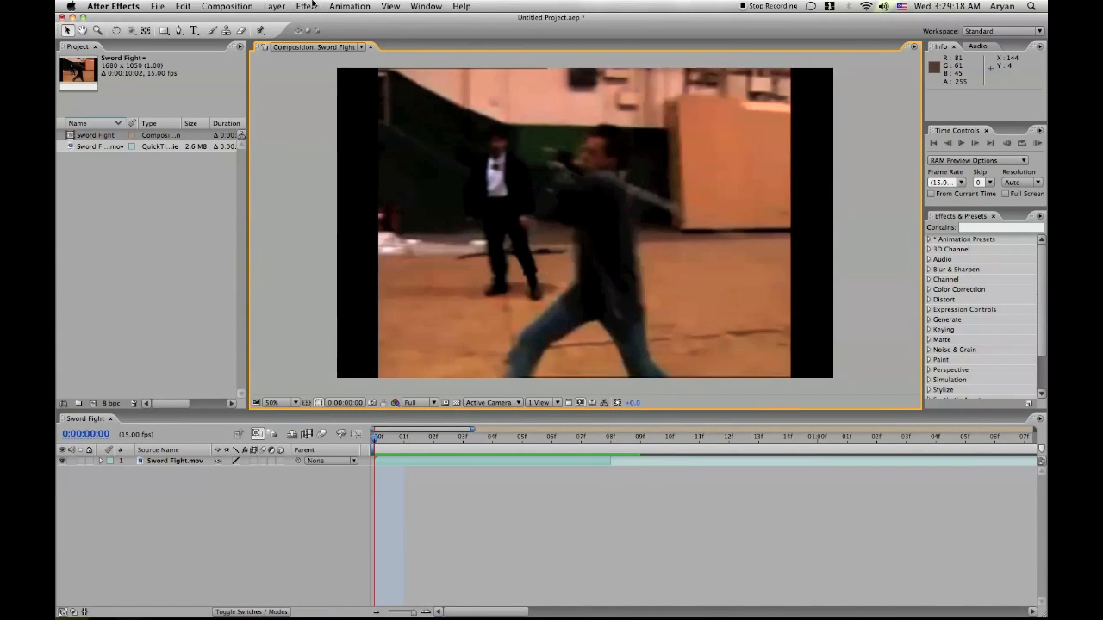
- Create a new solid layer coloured white (FFFFFF) via Layer > New > Solid
{"action": "left_click", "coordinate": [274, 7]}
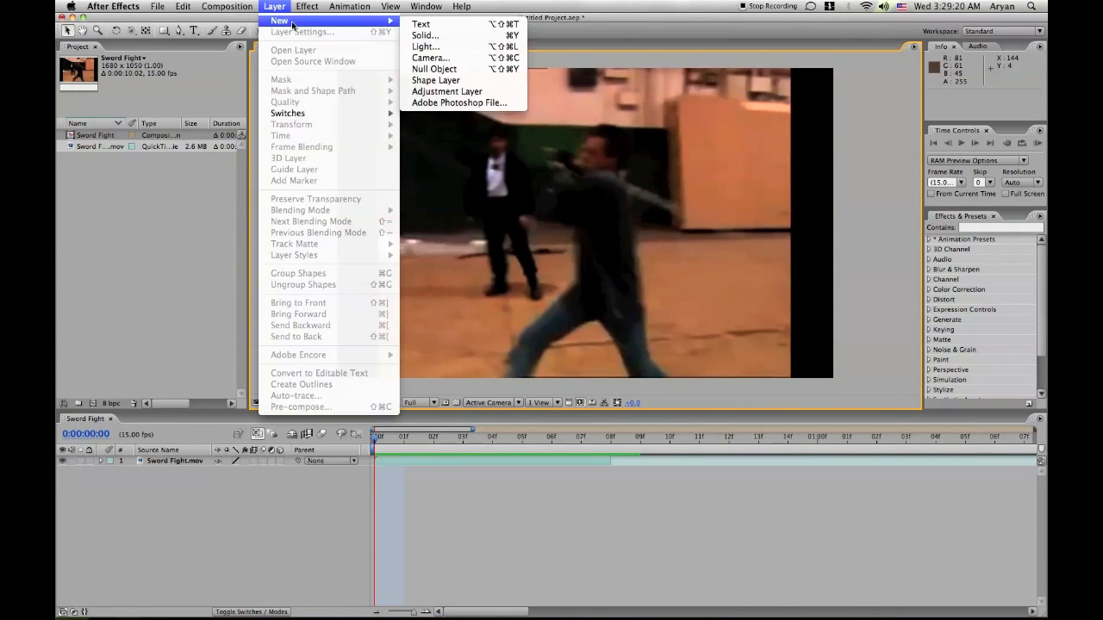
{"action": "mouse_move", "coordinate": [424, 34]}
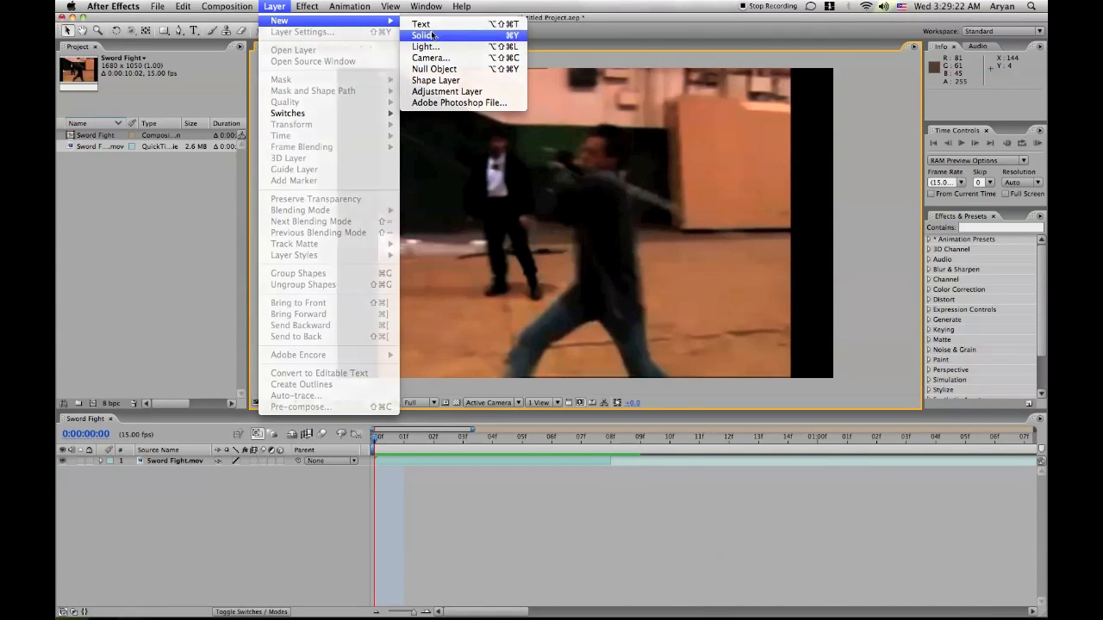
{"action": "left_click", "coordinate": [424, 35]}
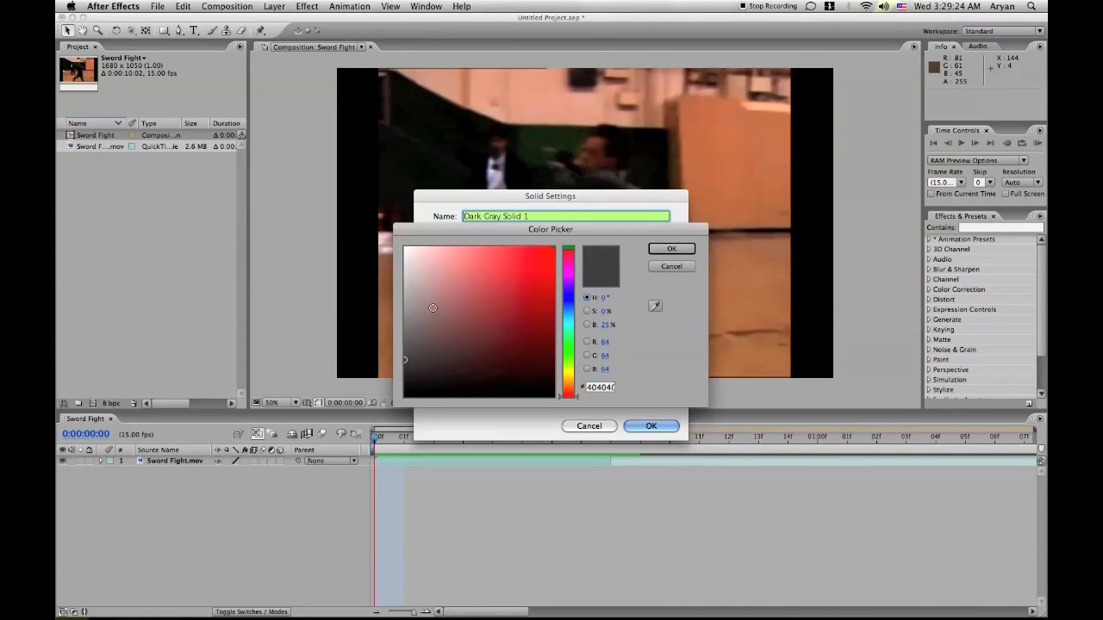
{"action": "left_click", "coordinate": [405, 245]}
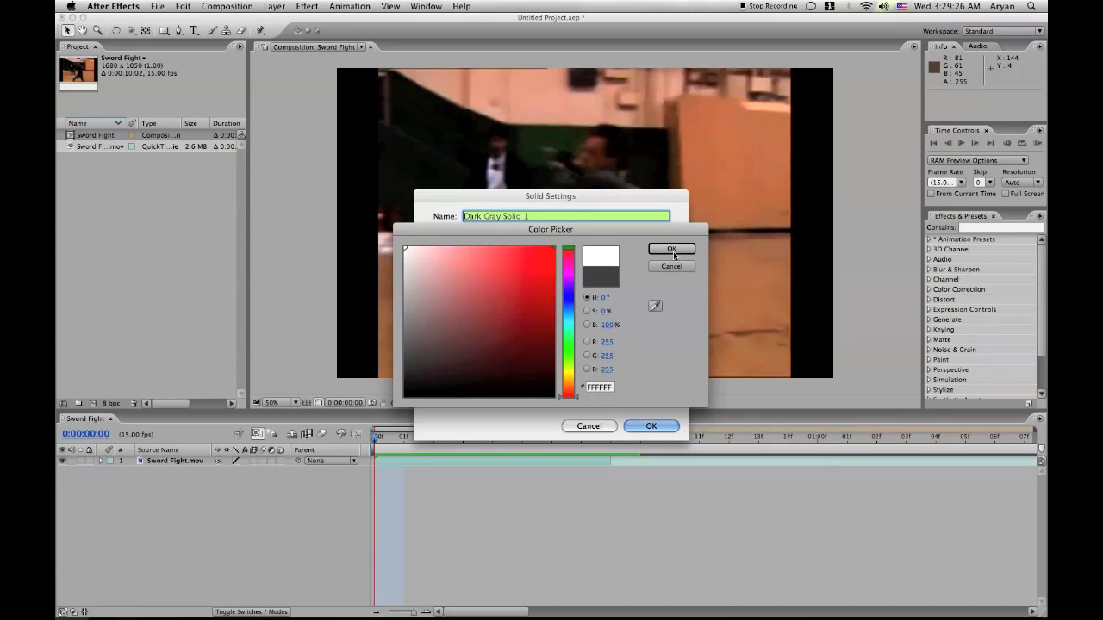
{"action": "left_click", "coordinate": [672, 248]}
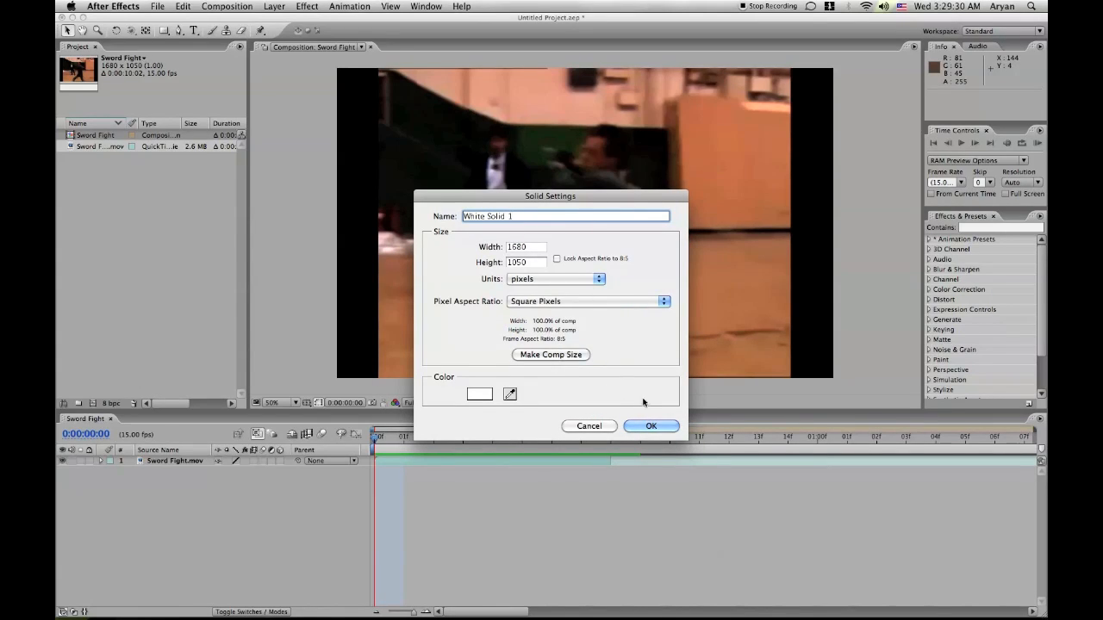
{"action": "left_click", "coordinate": [651, 426]}
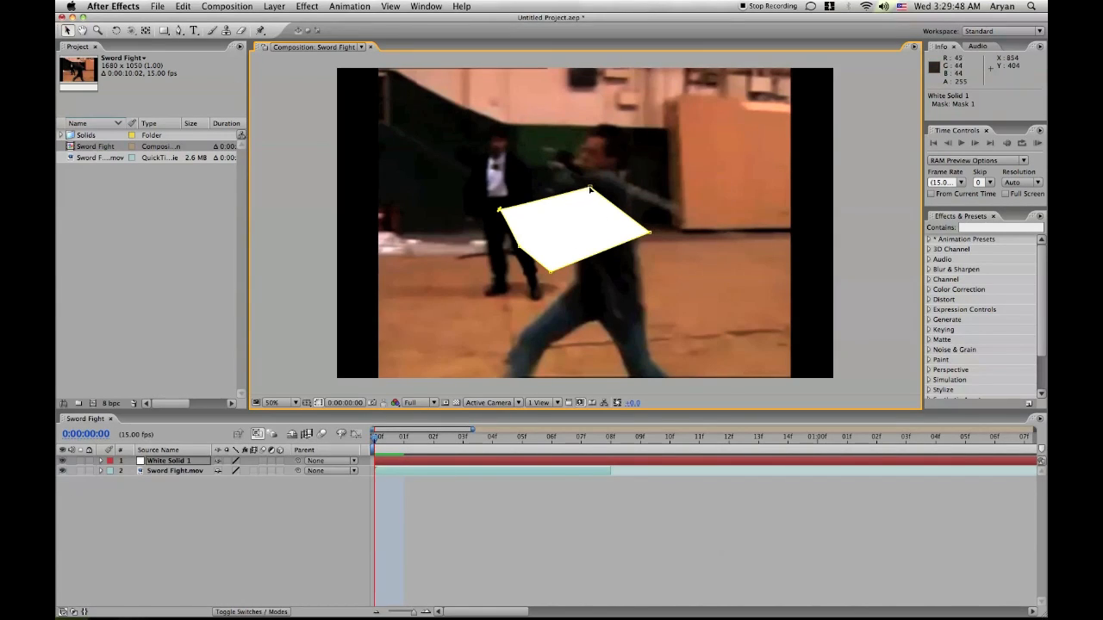
- Drag the White Solid 1 mask vertices so the mask becomes a narrow strip hugging the blade
{"action": "left_click_drag", "start_coordinate": [593, 188], "coordinate": [635, 193]}
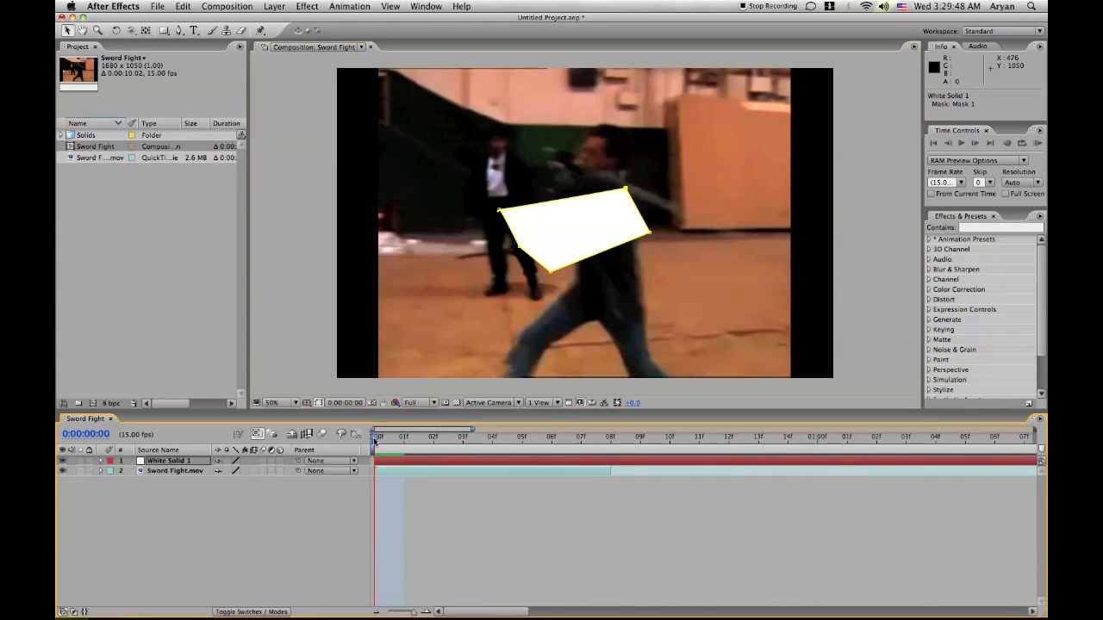
{"action": "left_click_drag", "start_coordinate": [376, 438], "coordinate": [462, 438]}
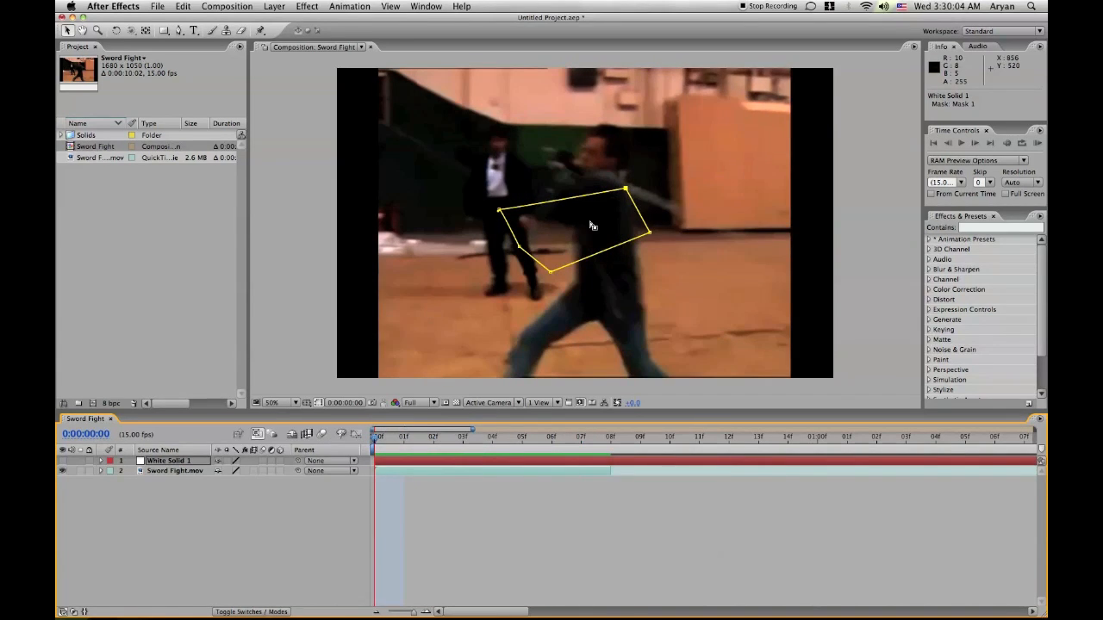
{"action": "left_click_drag", "start_coordinate": [624, 190], "coordinate": [679, 203]}
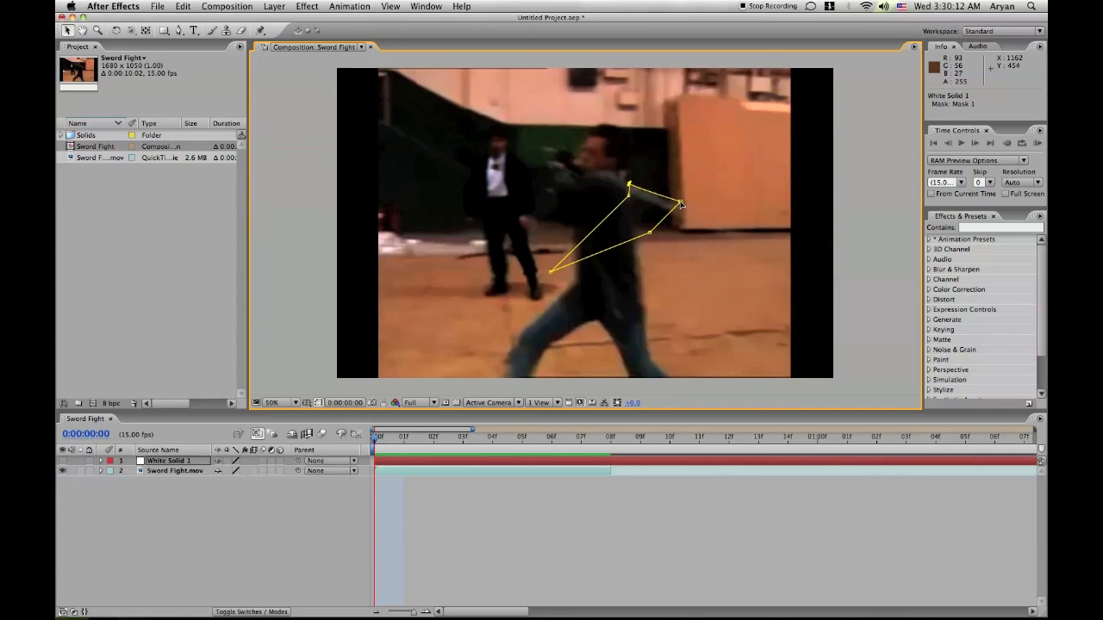
{"action": "left_click_drag", "start_coordinate": [681, 205], "coordinate": [683, 212]}
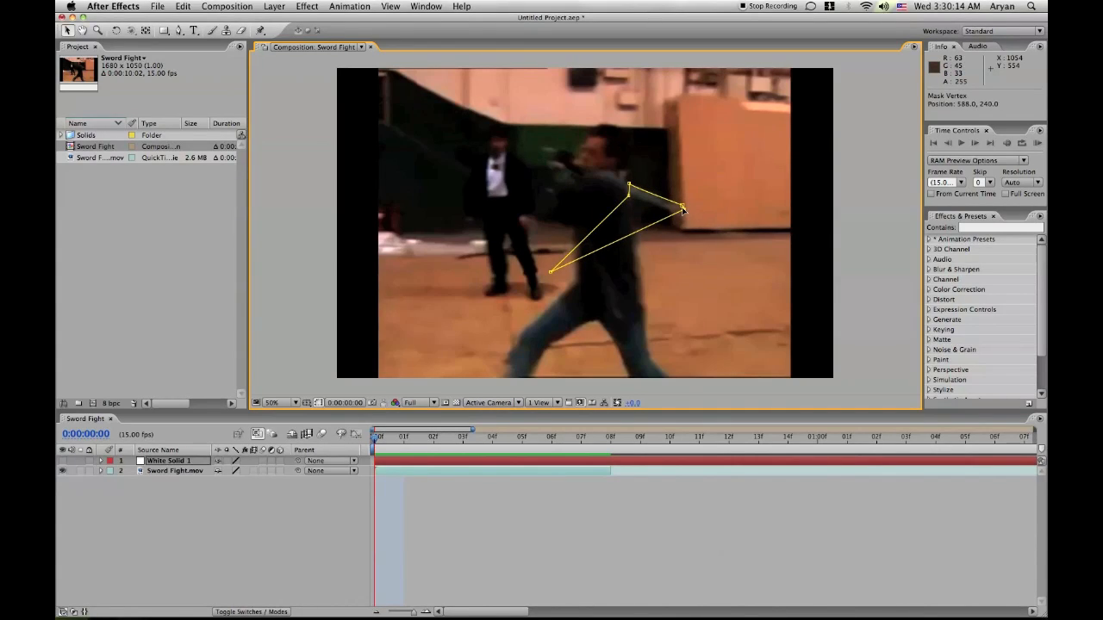
{"action": "left_click_drag", "start_coordinate": [548, 271], "coordinate": [638, 200]}
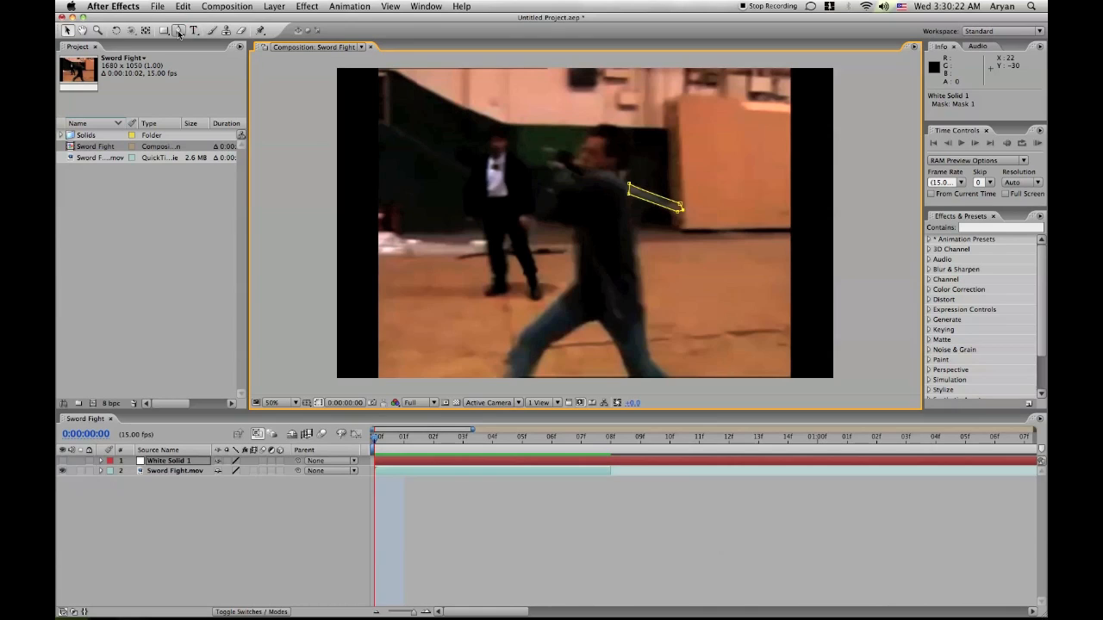
{"action": "left_click", "coordinate": [180, 31]}
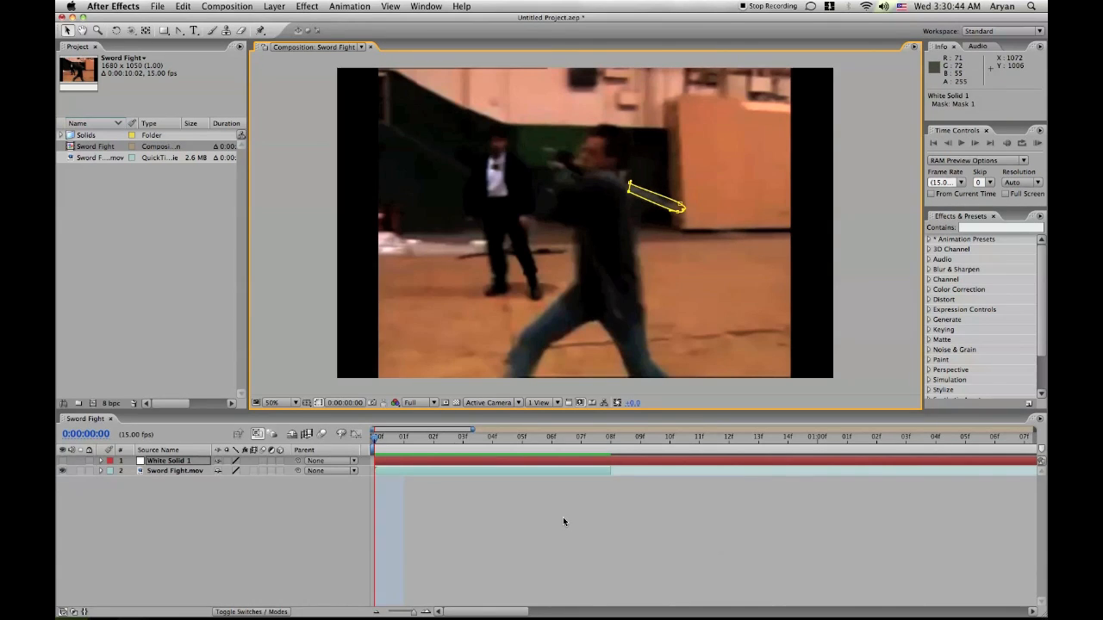
{"action": "mouse_move", "coordinate": [62, 517]}
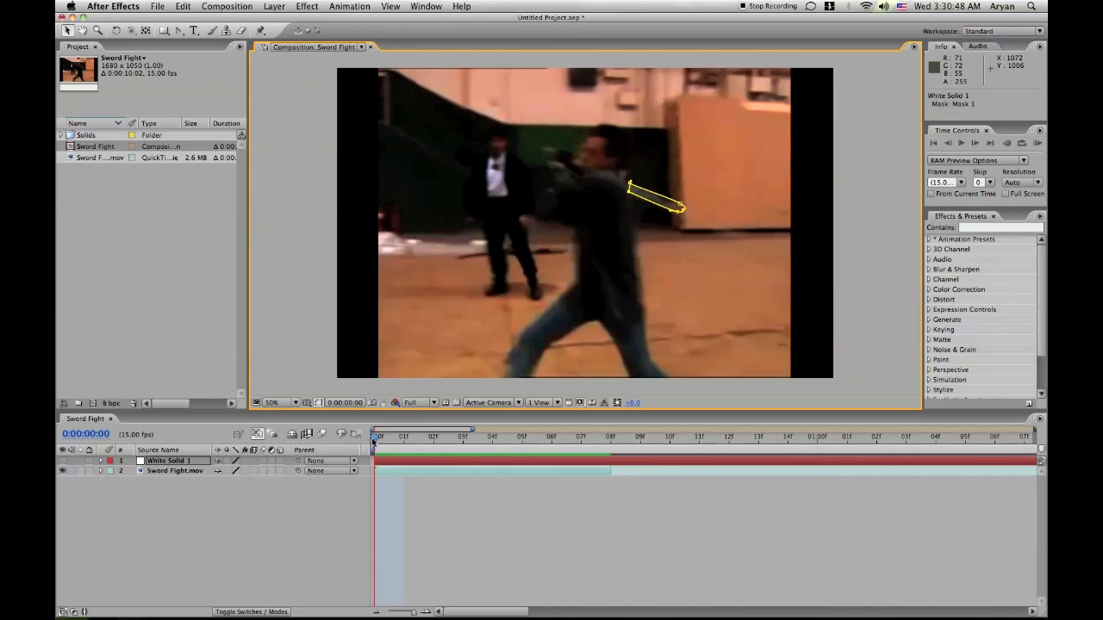
{"action": "left_click", "coordinate": [404, 438]}
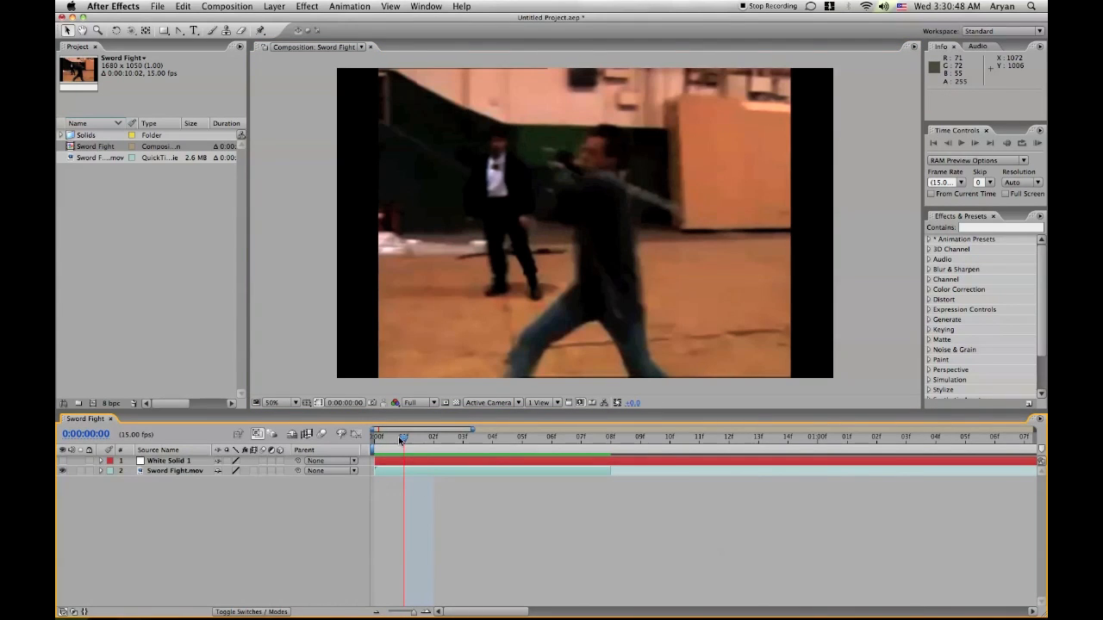
- Twirl open White Solid 1 > Masks > Mask 1 to expose Mask Path, Feather, Opacity and Expansion
{"action": "left_click", "coordinate": [169, 460]}
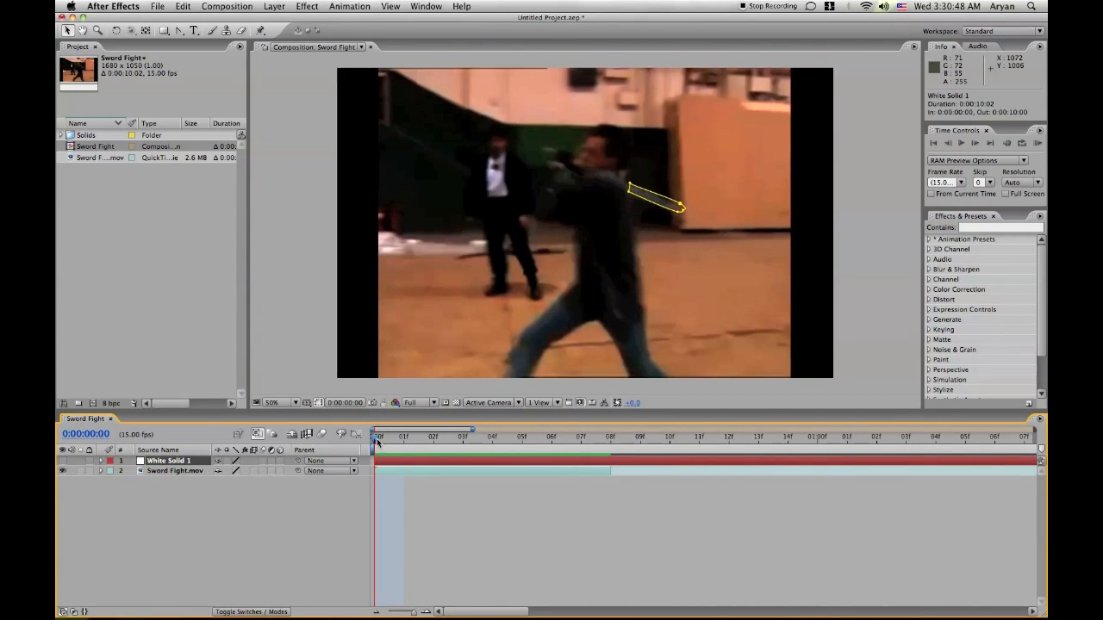
{"action": "left_click_drag", "start_coordinate": [378, 436], "coordinate": [462, 436]}
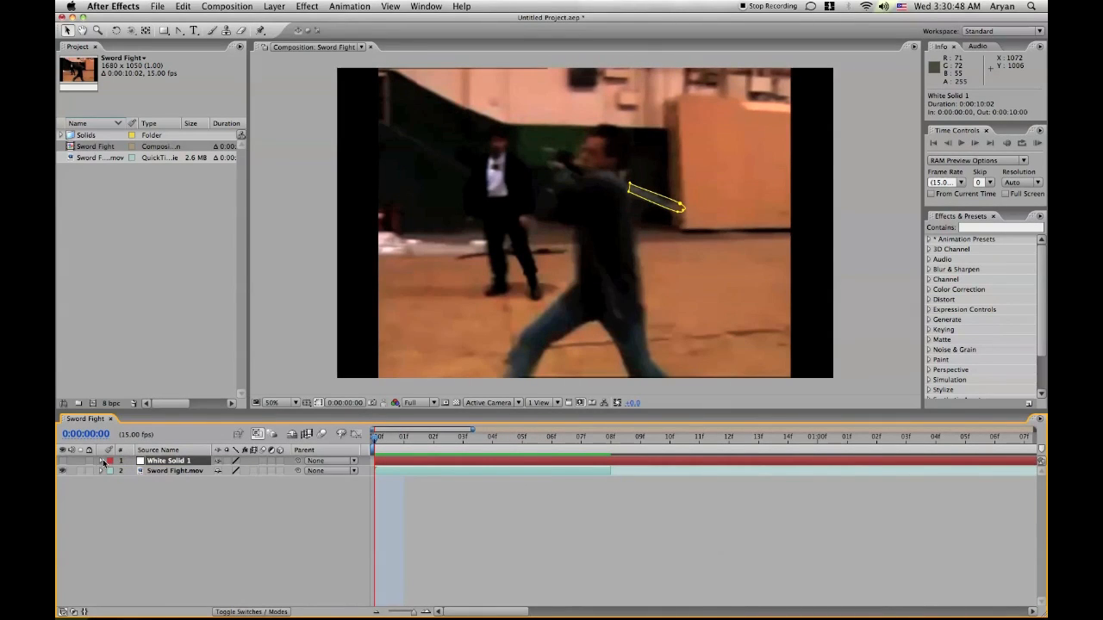
{"action": "left_click", "coordinate": [100, 462]}
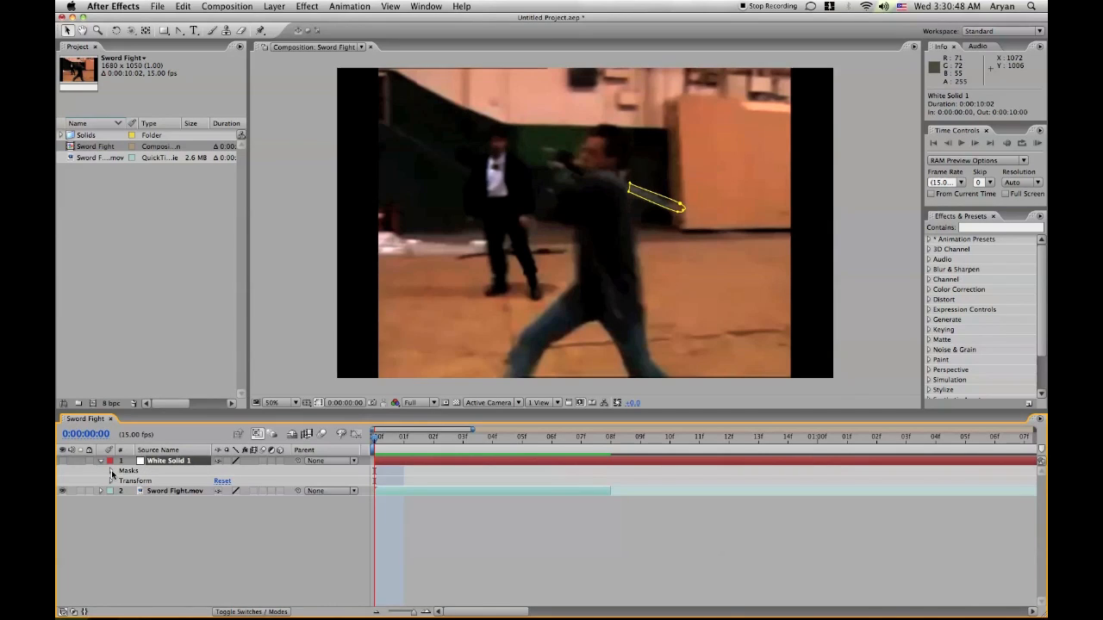
{"action": "left_click", "coordinate": [110, 470]}
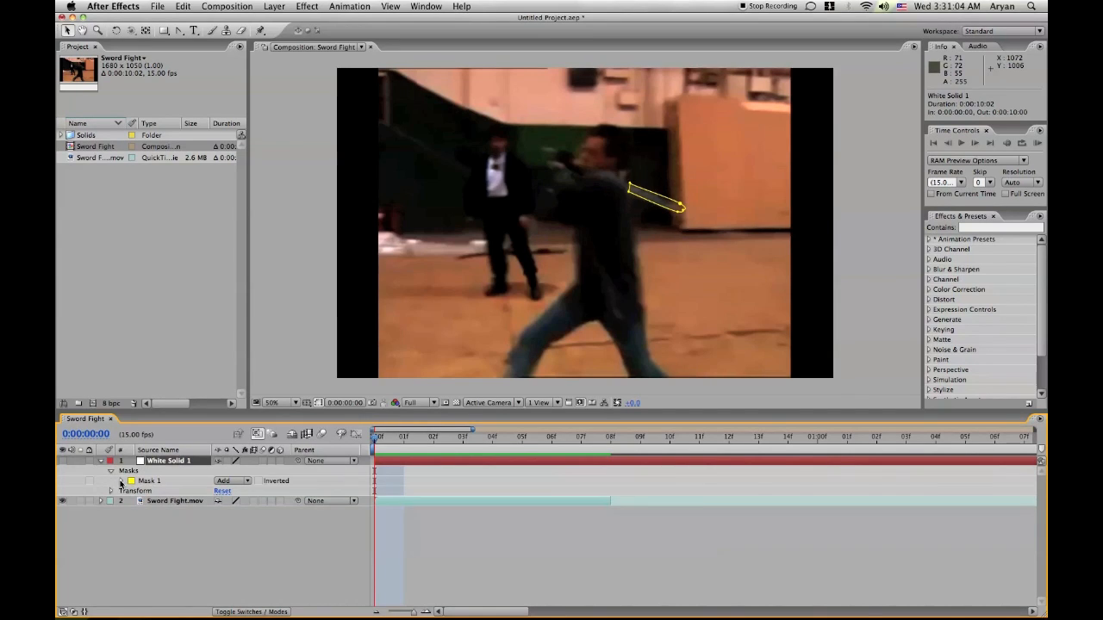
{"action": "left_click", "coordinate": [120, 481]}
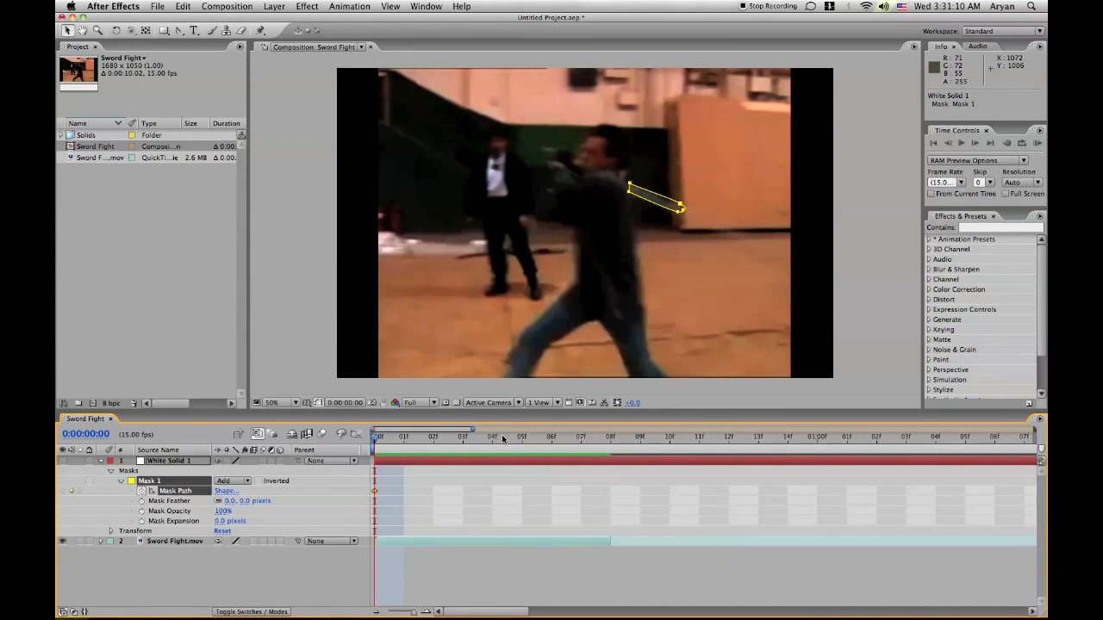
{"action": "mouse_move", "coordinate": [504, 438]}
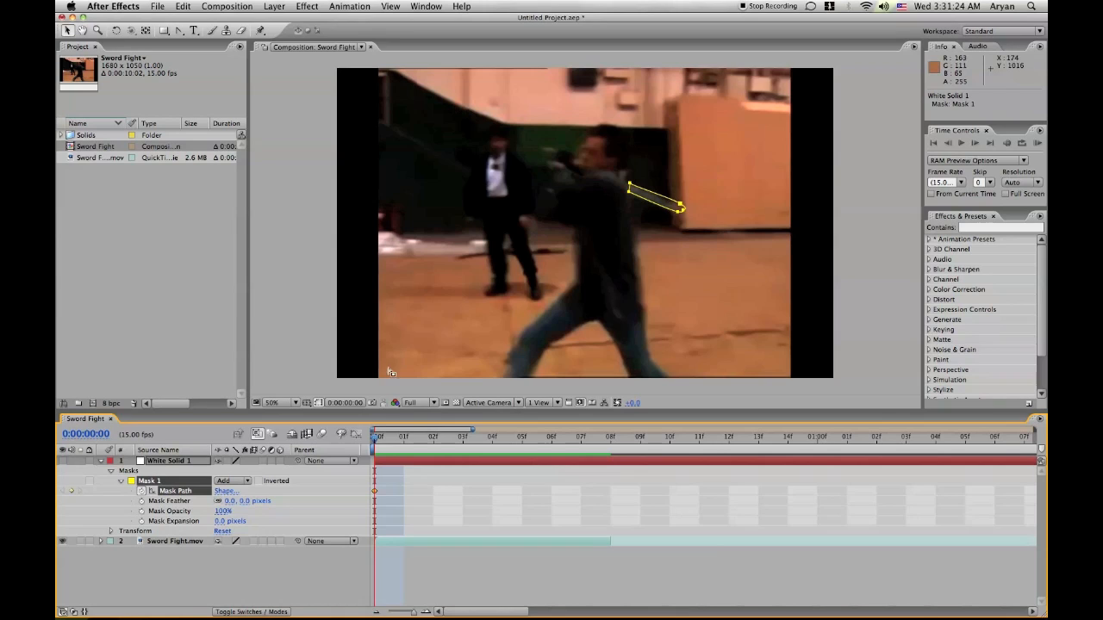
{"action": "mouse_move", "coordinate": [375, 450]}
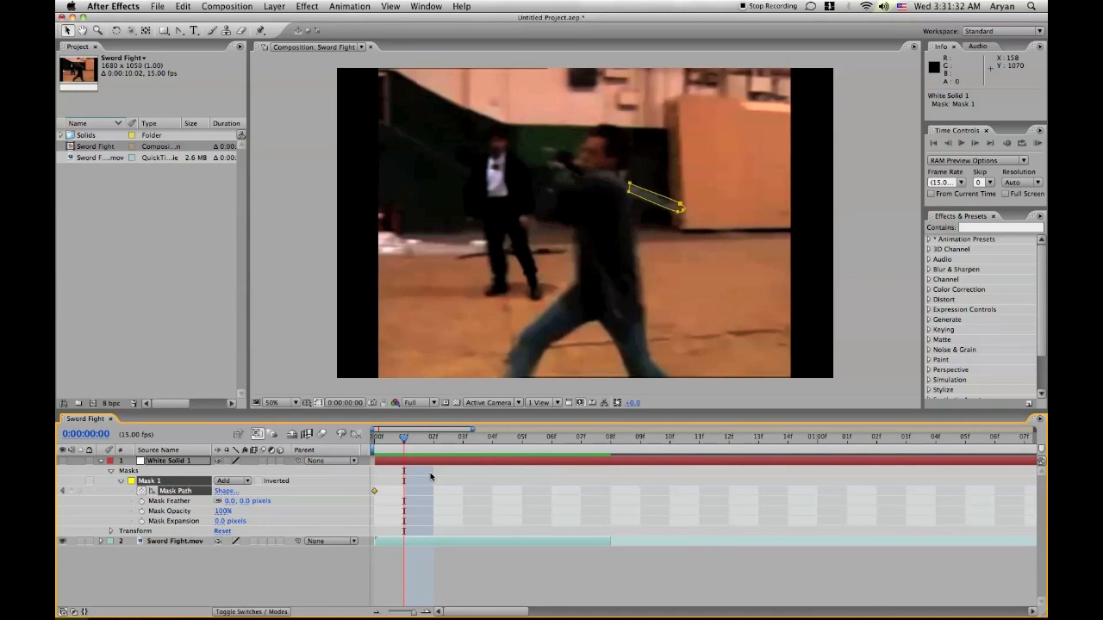
{"action": "mouse_move", "coordinate": [617, 281]}
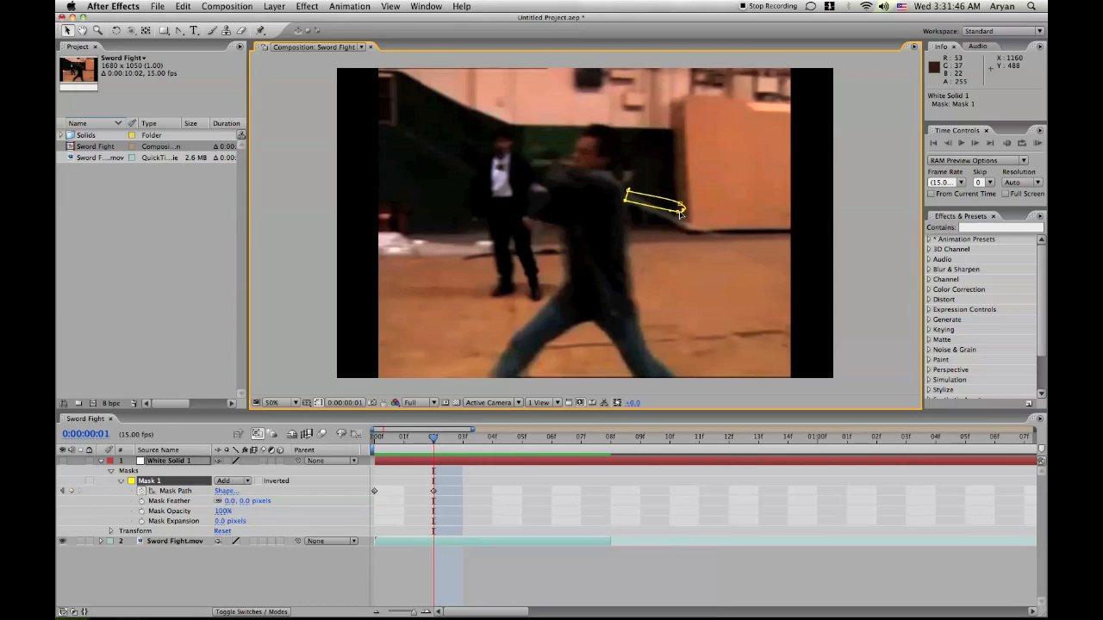
- Reshape the mask corners and tip onto the blade for the current keyframe
{"action": "left_click_drag", "start_coordinate": [679, 211], "coordinate": [697, 233]}
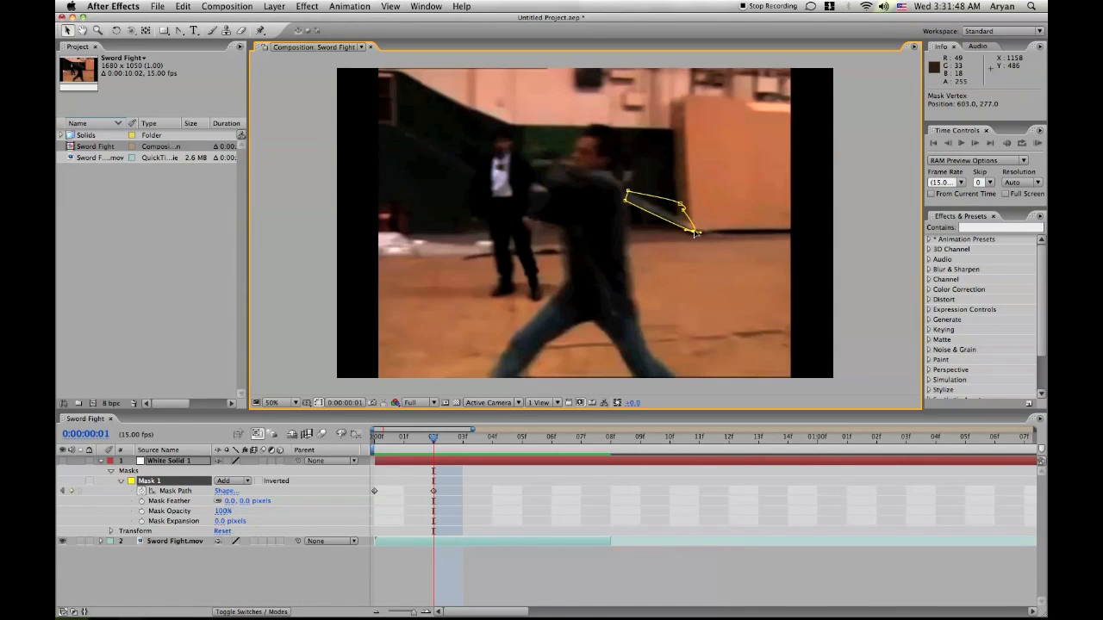
{"action": "left_click_drag", "start_coordinate": [693, 233], "coordinate": [723, 232]}
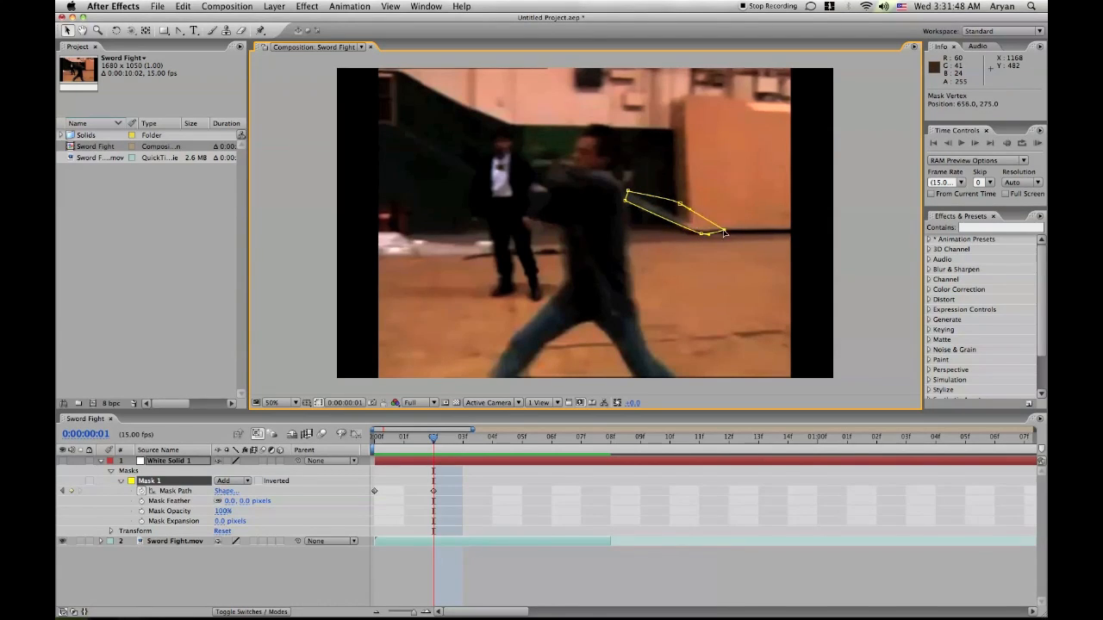
{"action": "left_click_drag", "start_coordinate": [707, 234], "coordinate": [703, 225]}
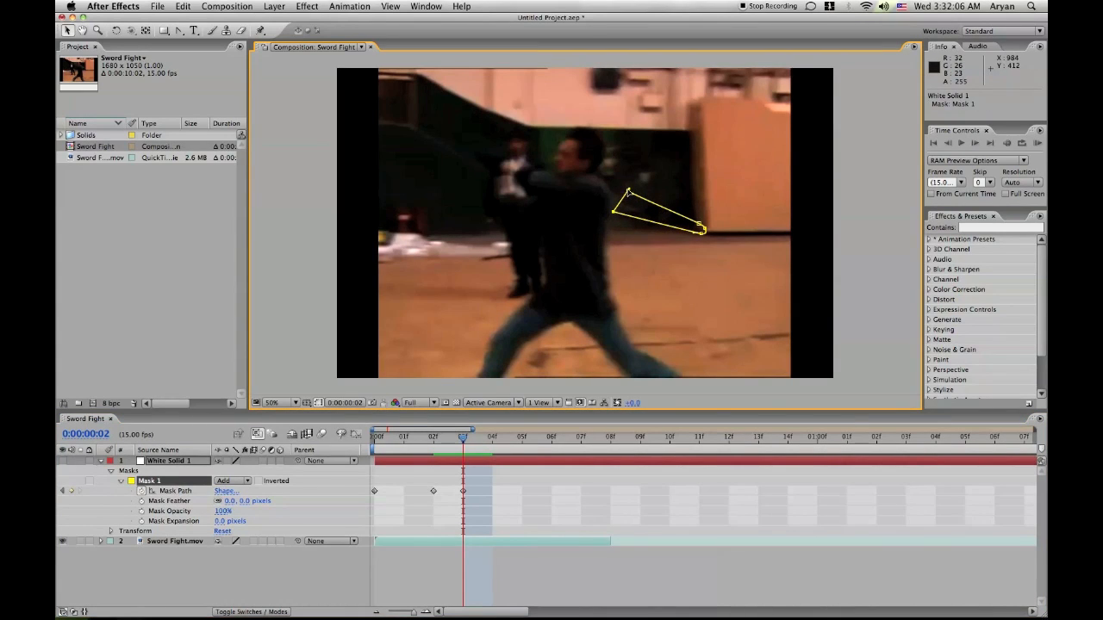
- On a later frame, move the mask corners and tip to the blade's new position
{"action": "left_click_drag", "start_coordinate": [629, 192], "coordinate": [611, 196]}
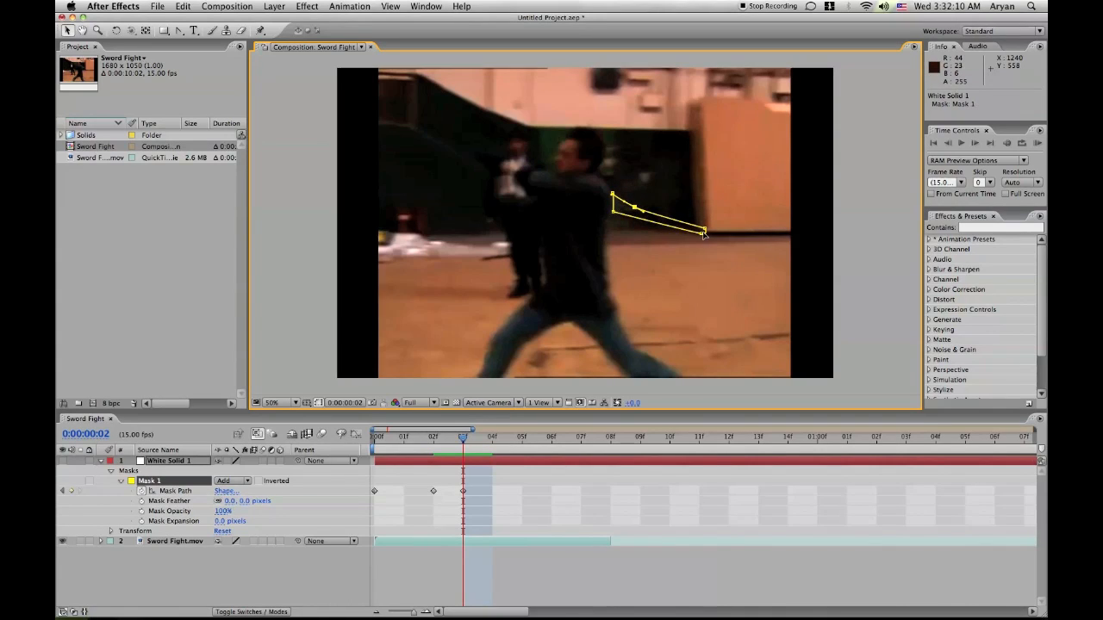
{"action": "left_click_drag", "start_coordinate": [703, 234], "coordinate": [707, 228]}
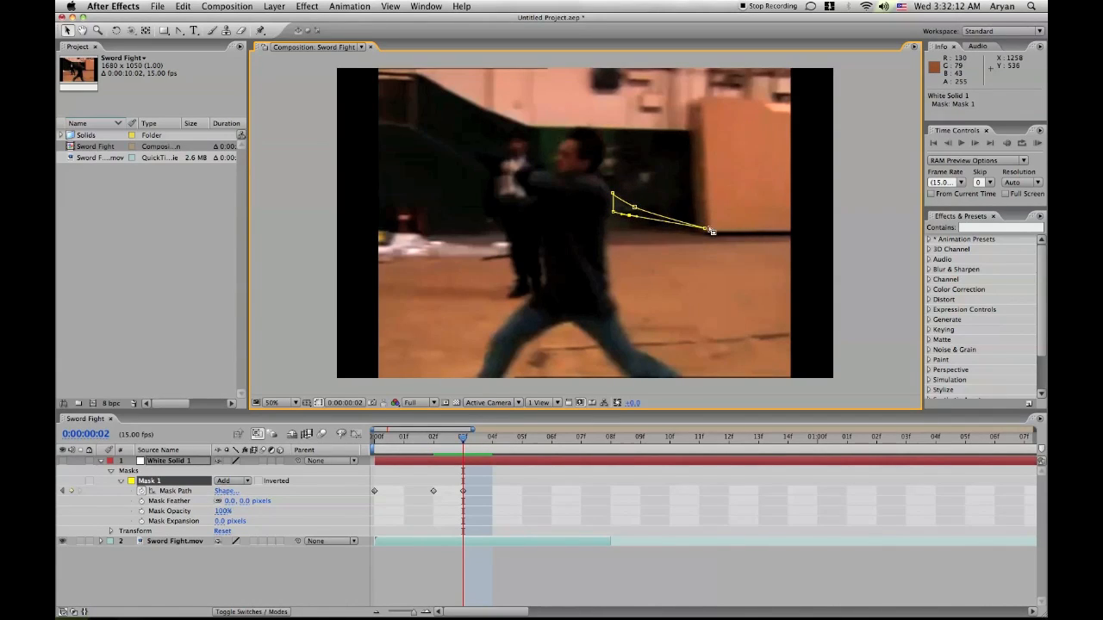
{"action": "left_click_drag", "start_coordinate": [710, 231], "coordinate": [631, 214]}
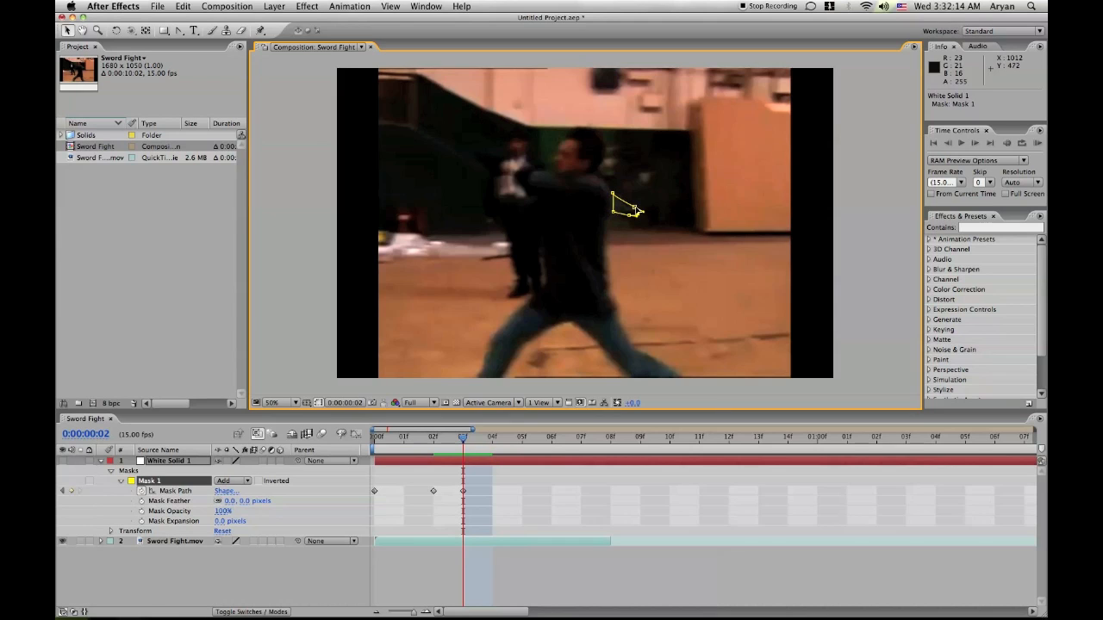
{"action": "left_click_drag", "start_coordinate": [634, 213], "coordinate": [634, 207]}
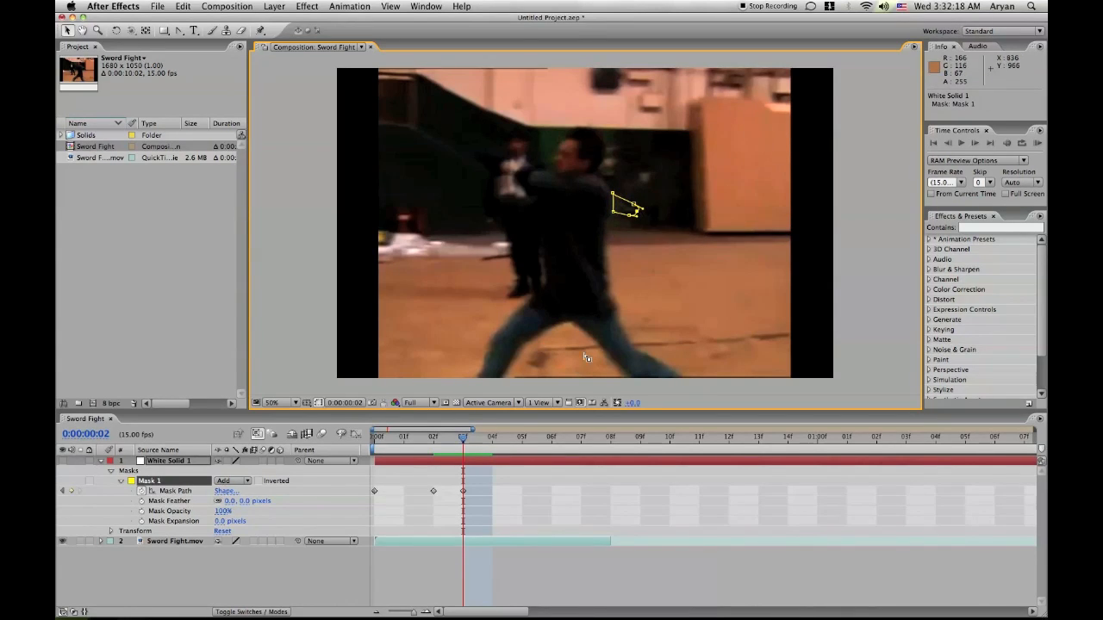
{"action": "mouse_move", "coordinate": [579, 403]}
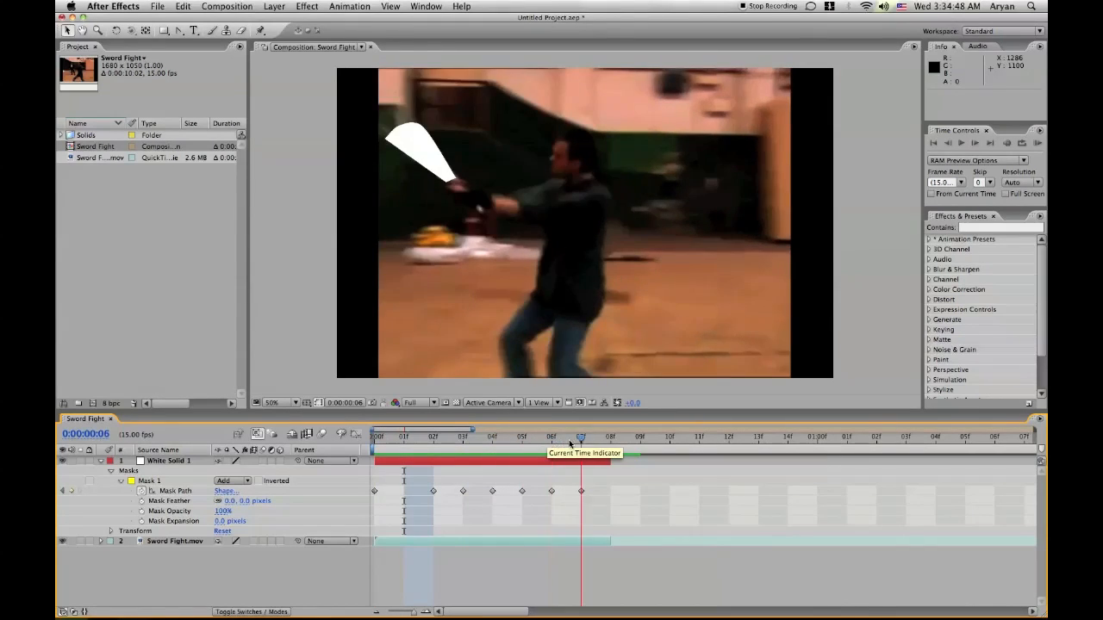
- Move to later frames of the swing to keep fitting the blade mask
{"action": "left_click", "coordinate": [551, 438]}
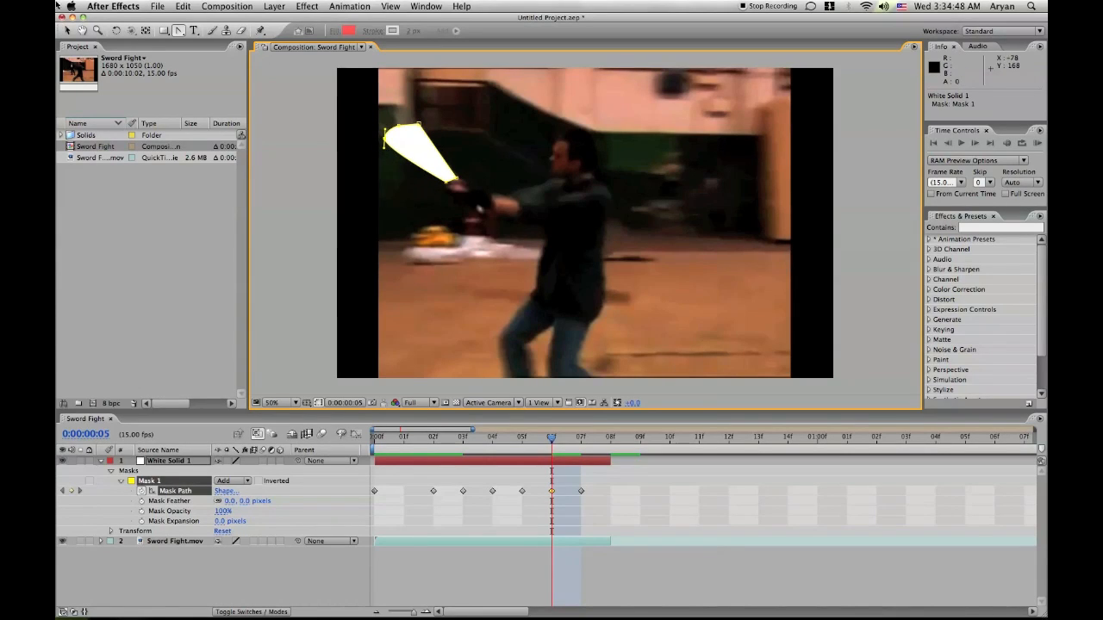
{"action": "mouse_move", "coordinate": [386, 141]}
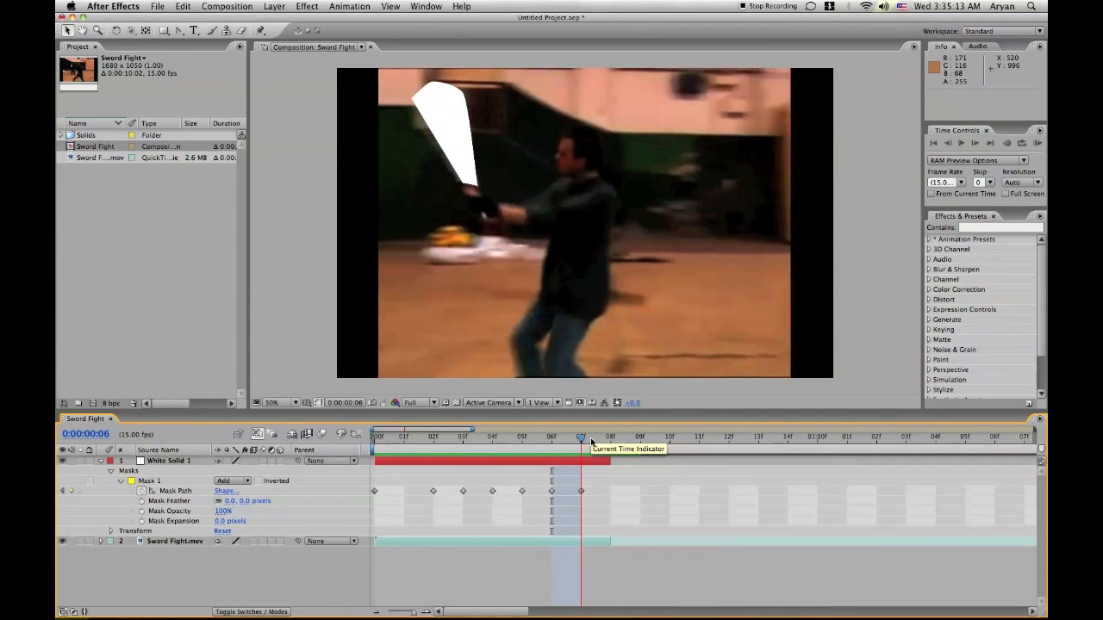
{"action": "left_click", "coordinate": [167, 460]}
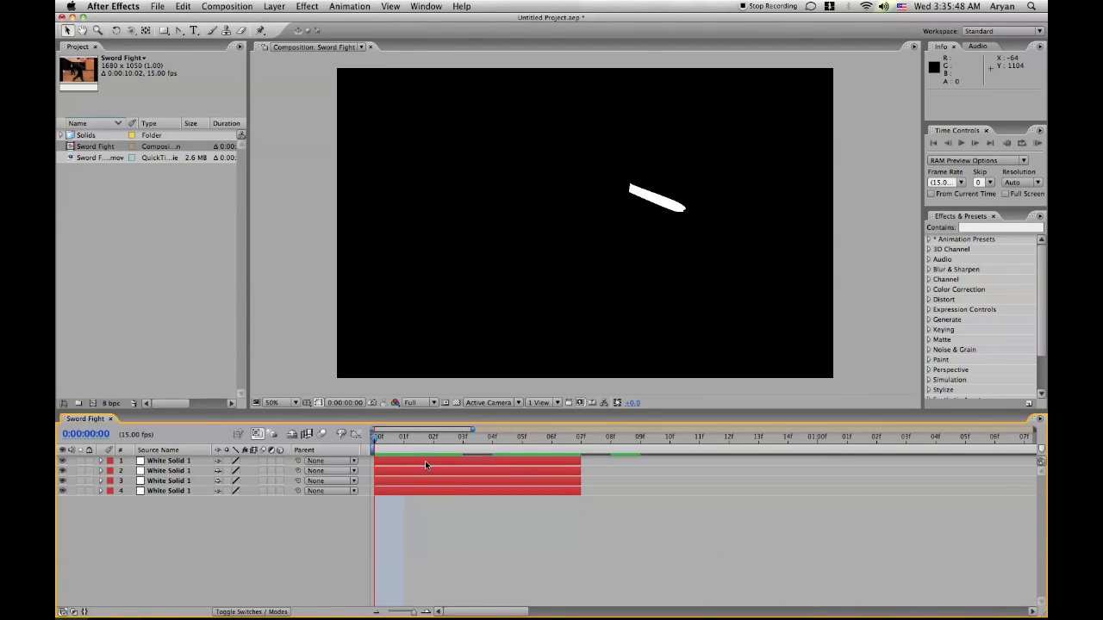
- Set the top white solid's Mask 1 feather to 54 pixels
{"action": "left_click", "coordinate": [100, 460]}
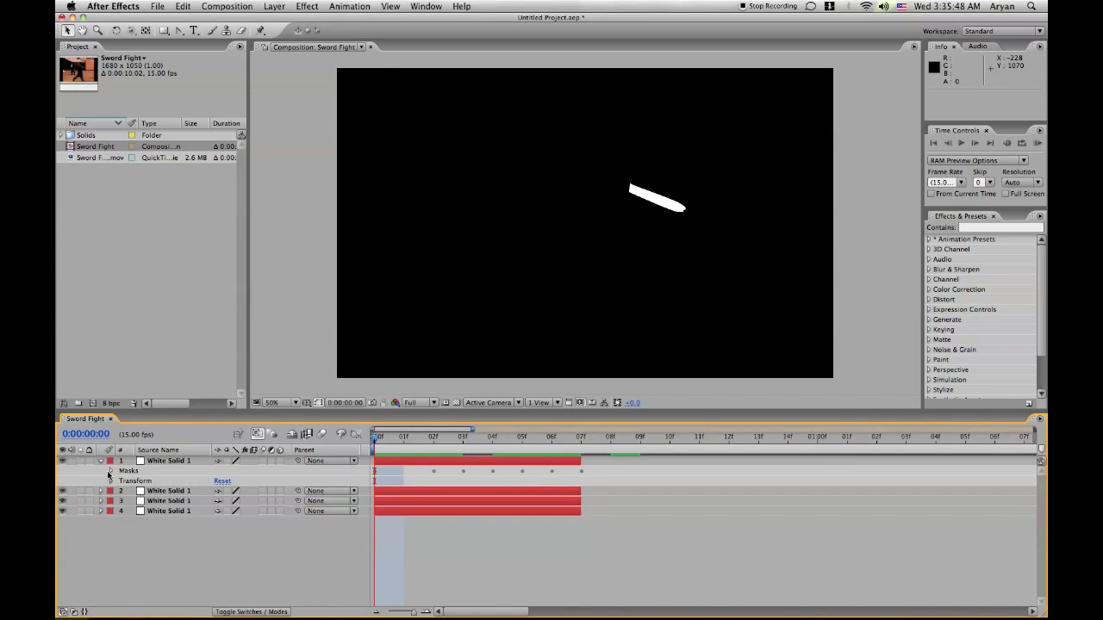
{"action": "left_click", "coordinate": [111, 471]}
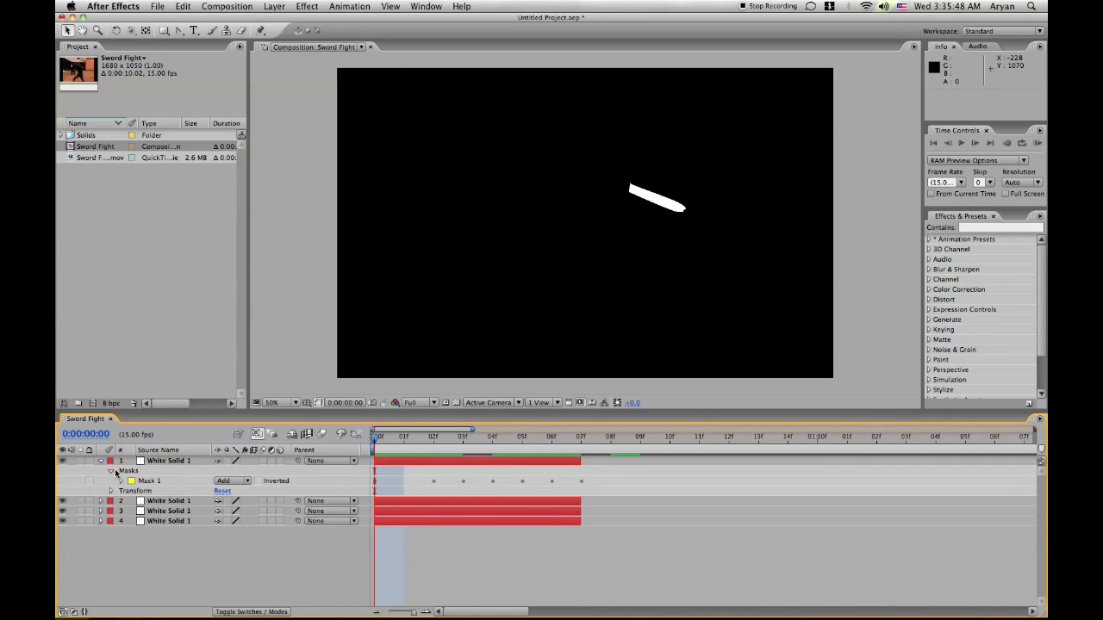
{"action": "left_click", "coordinate": [121, 480]}
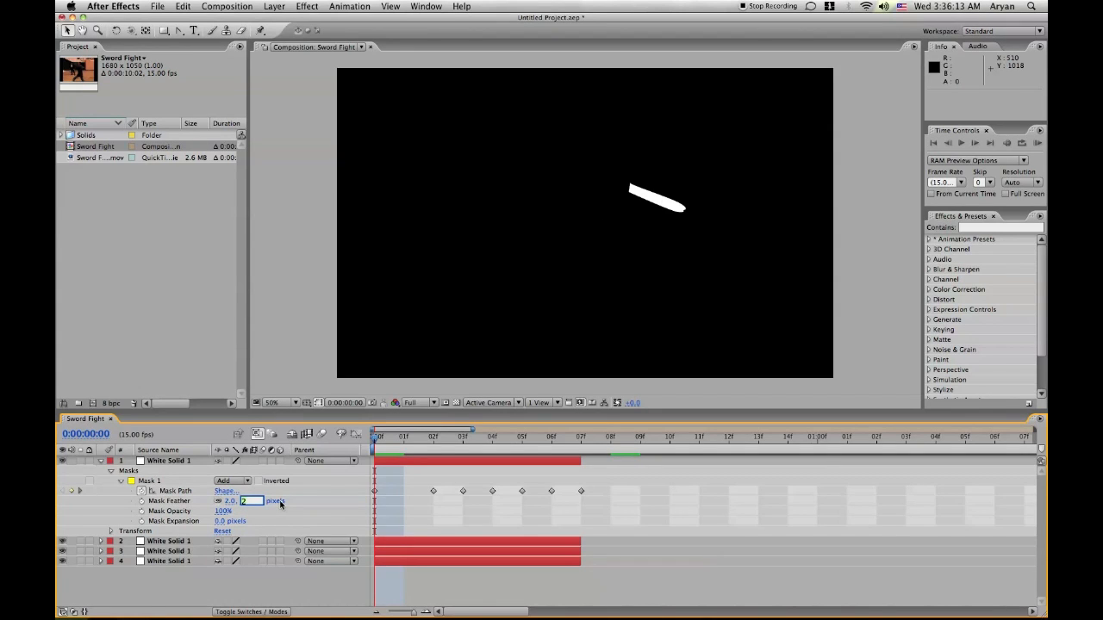
{"action": "type", "text": "54"}
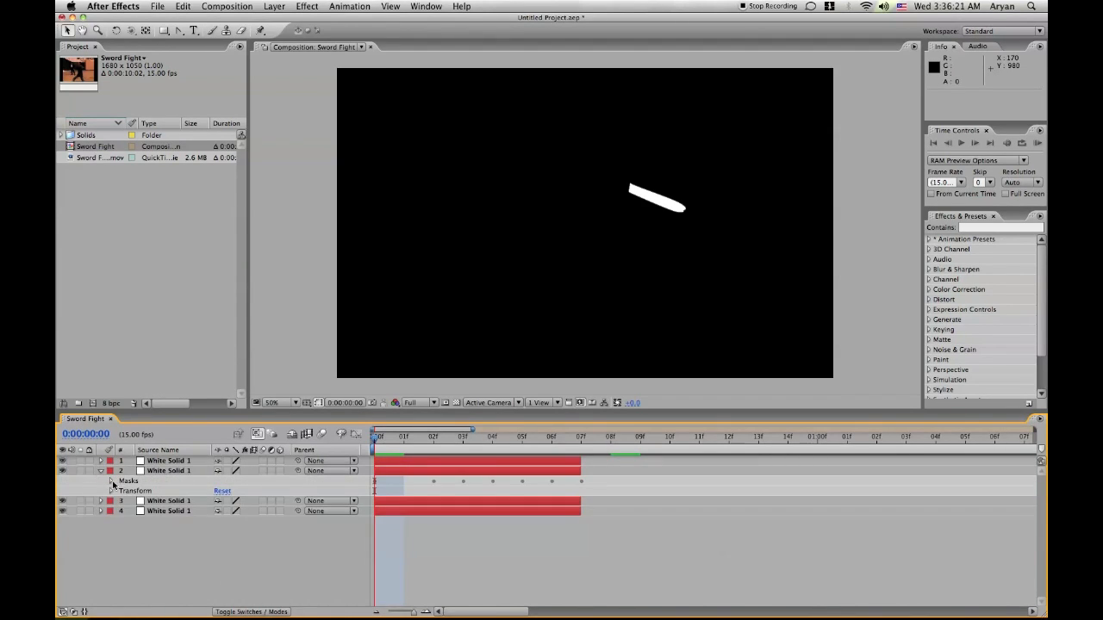
- Set the second white solid copy's mask feather to 10 pixels
{"action": "left_click", "coordinate": [112, 481]}
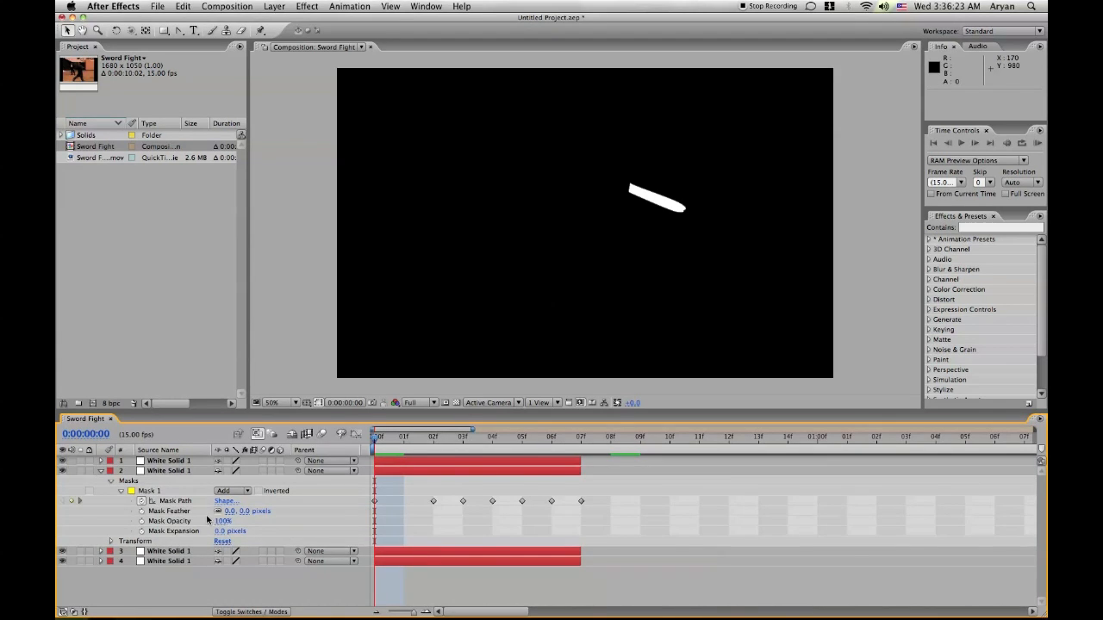
{"action": "double_click", "coordinate": [250, 510]}
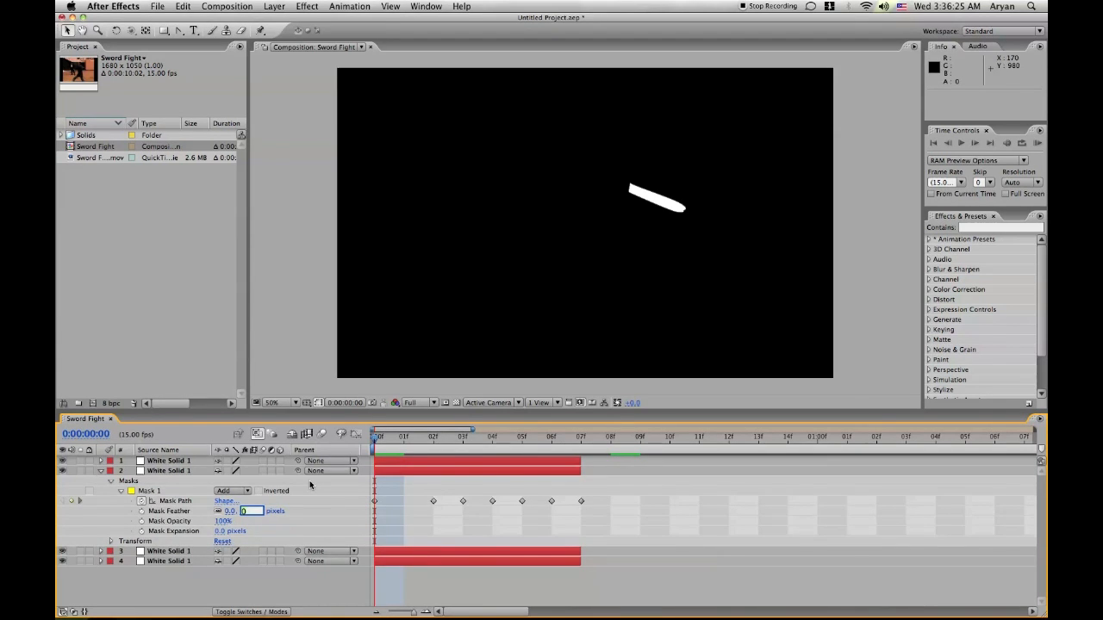
{"action": "type", "text": "10"}
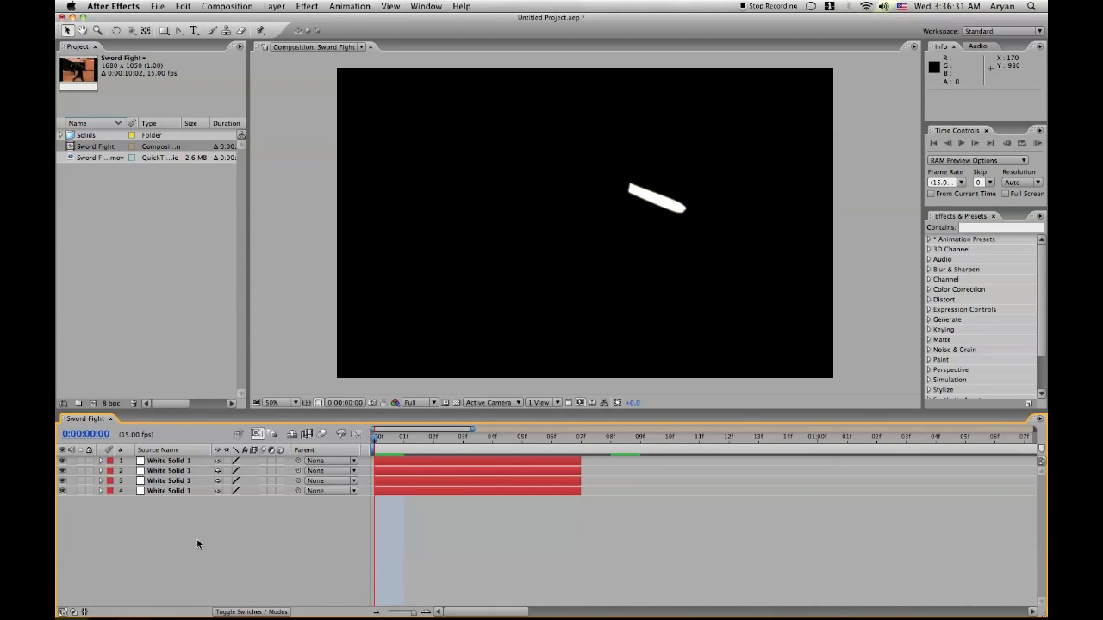
- Set the third white solid copy's mask feather to 25 pixels
{"action": "left_click", "coordinate": [100, 481]}
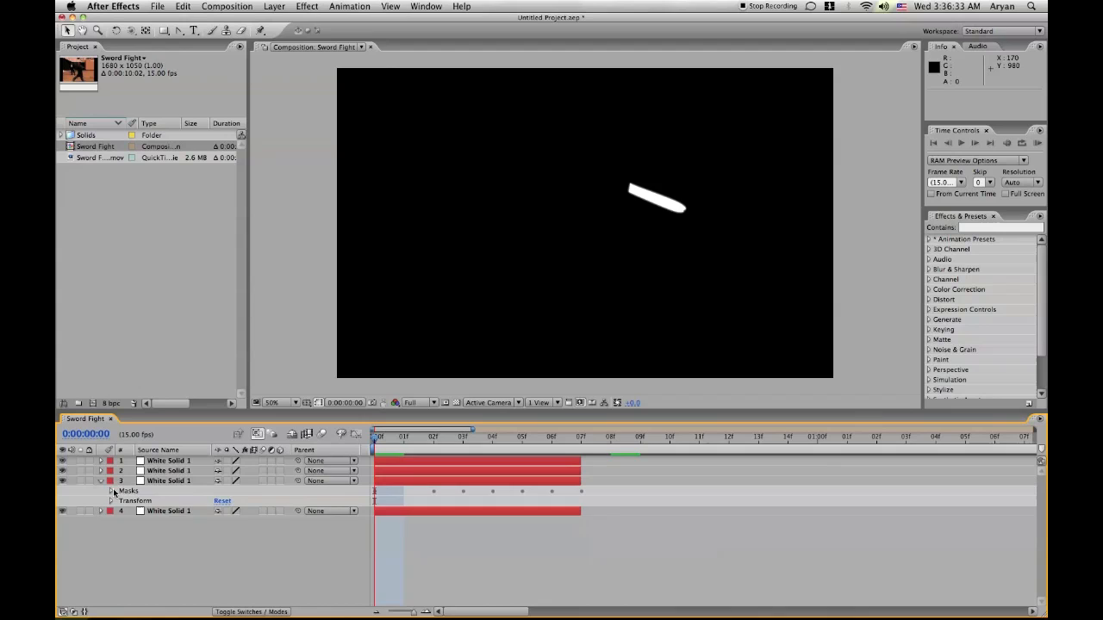
{"action": "left_click", "coordinate": [111, 489]}
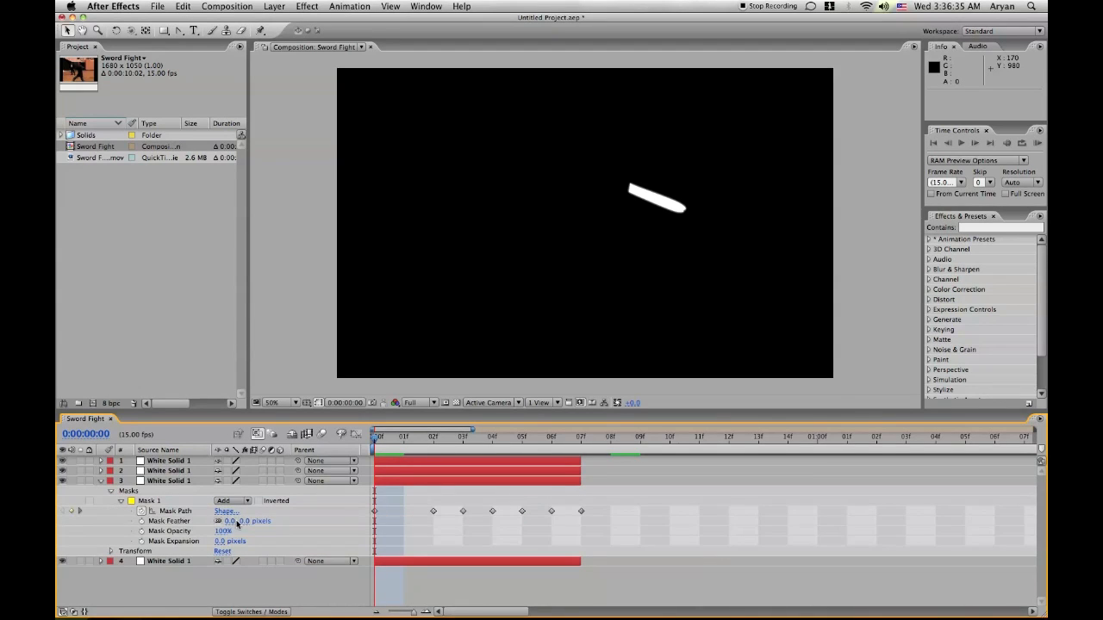
{"action": "double_click", "coordinate": [227, 521]}
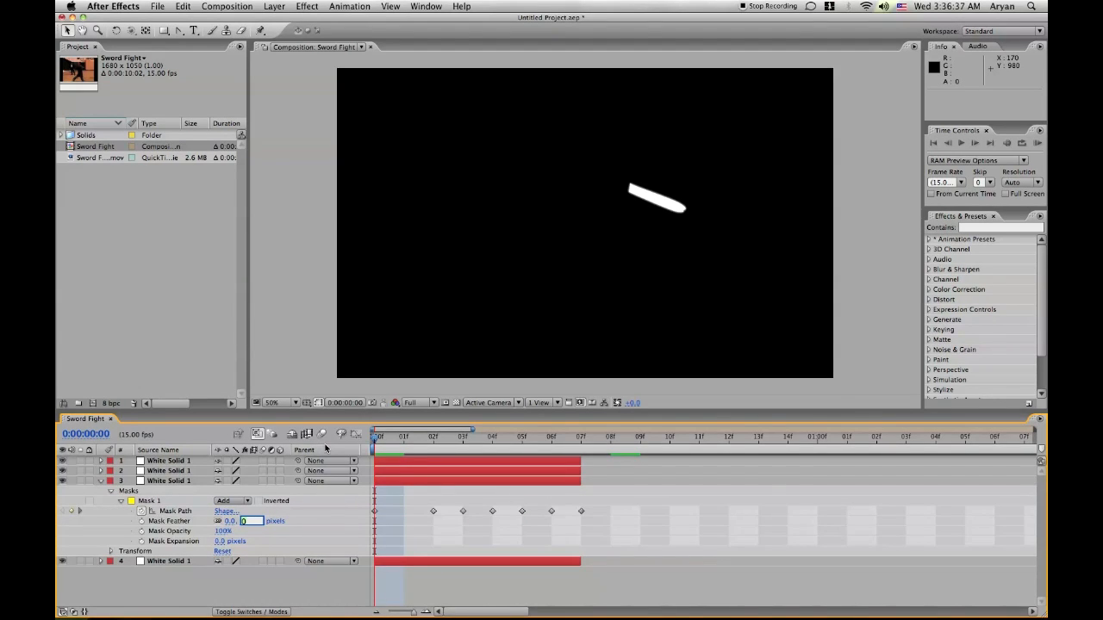
{"action": "type", "text": "25"}
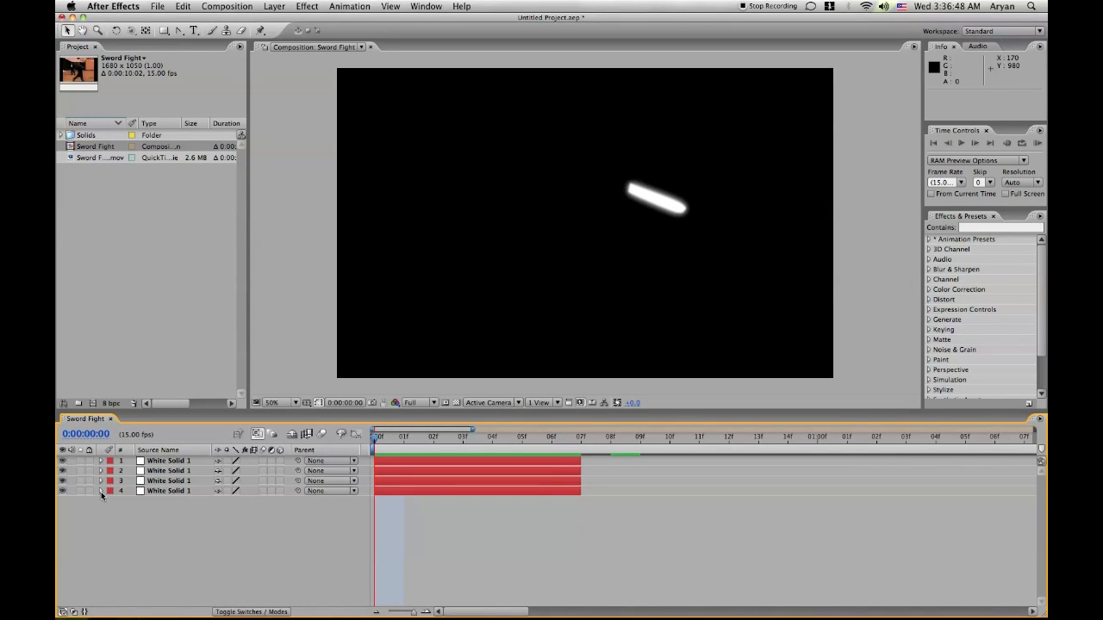
{"action": "left_click", "coordinate": [102, 493]}
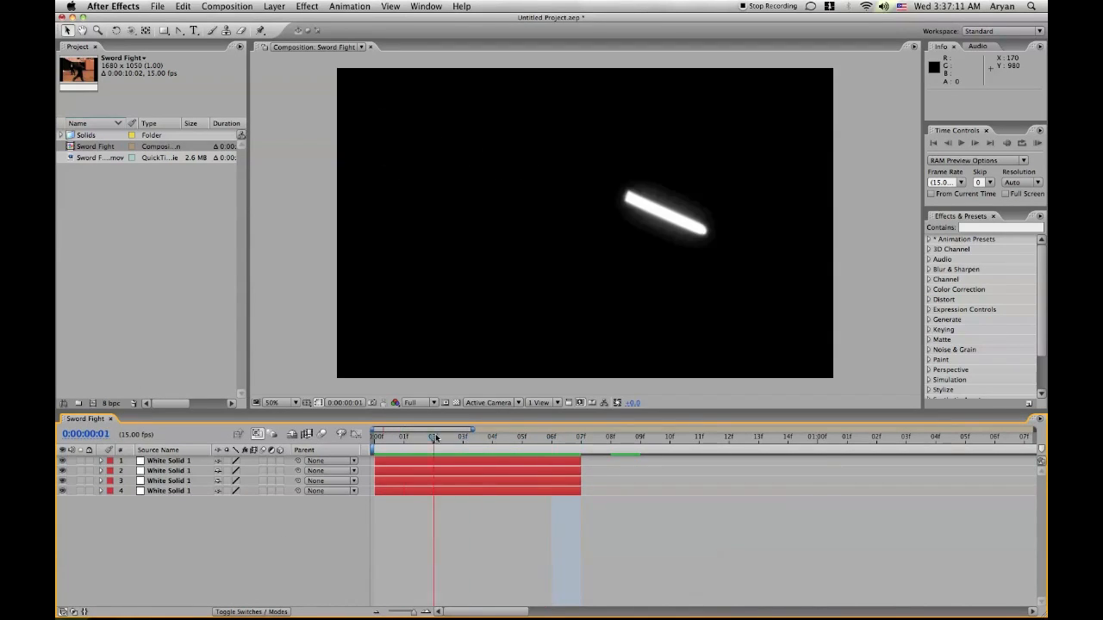
{"action": "left_click", "coordinate": [372, 438]}
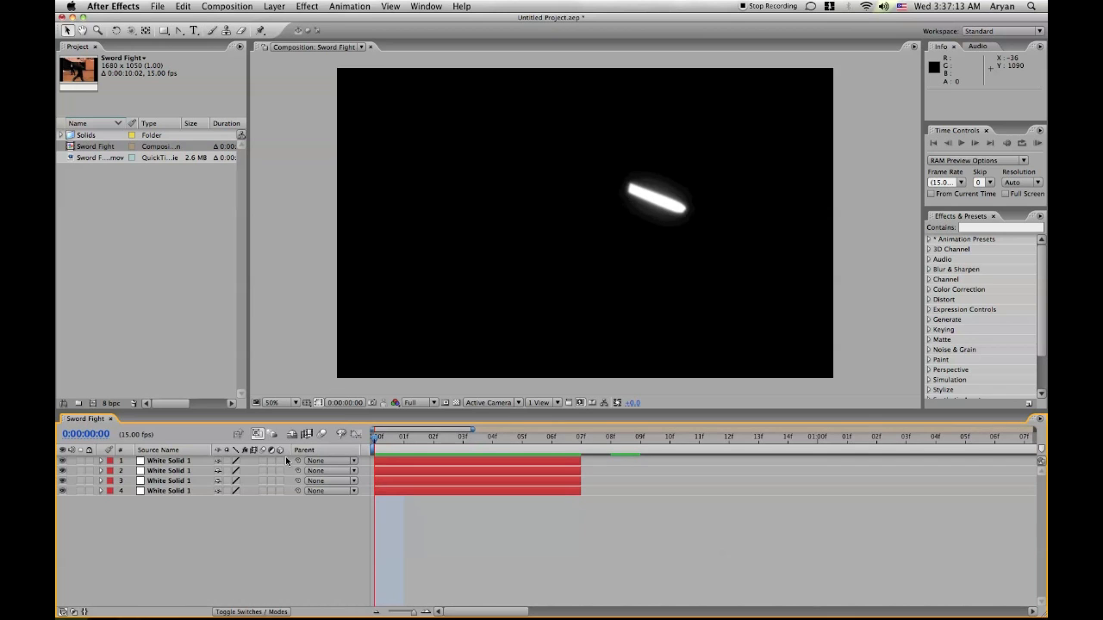
{"action": "left_click", "coordinate": [276, 7]}
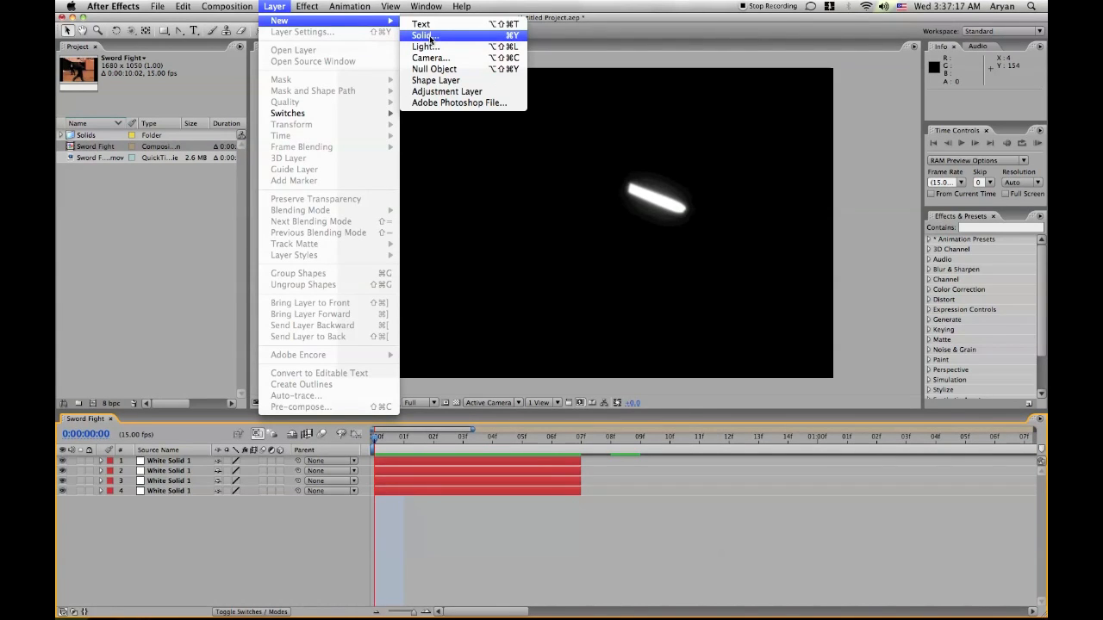
- Create a new black solid layer via Layer > New > Solid
{"action": "left_click", "coordinate": [424, 35]}
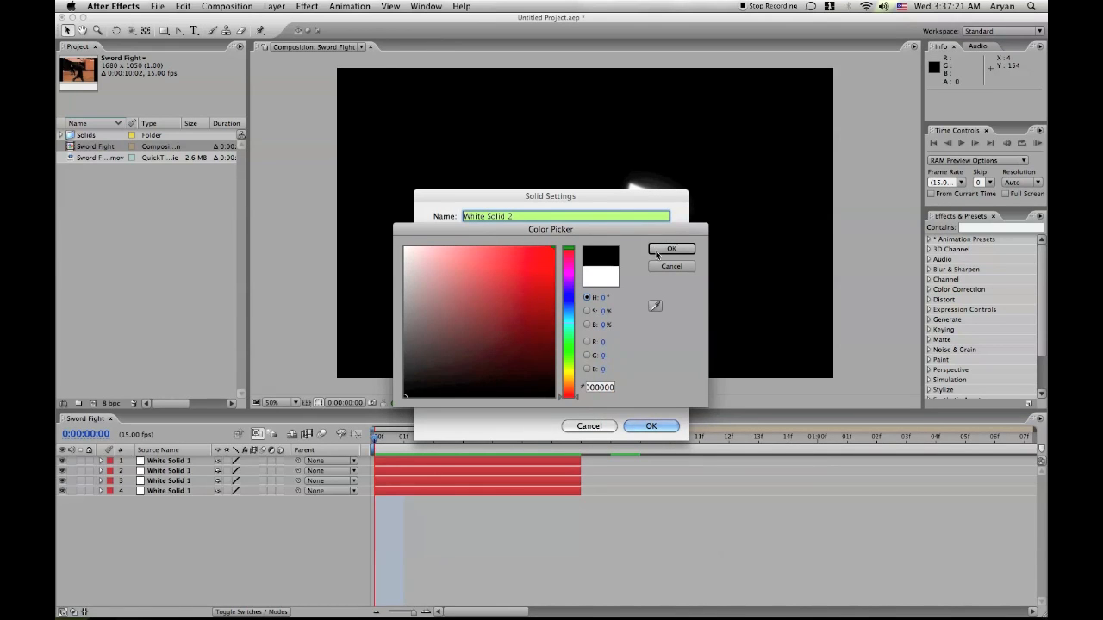
{"action": "left_click", "coordinate": [672, 248]}
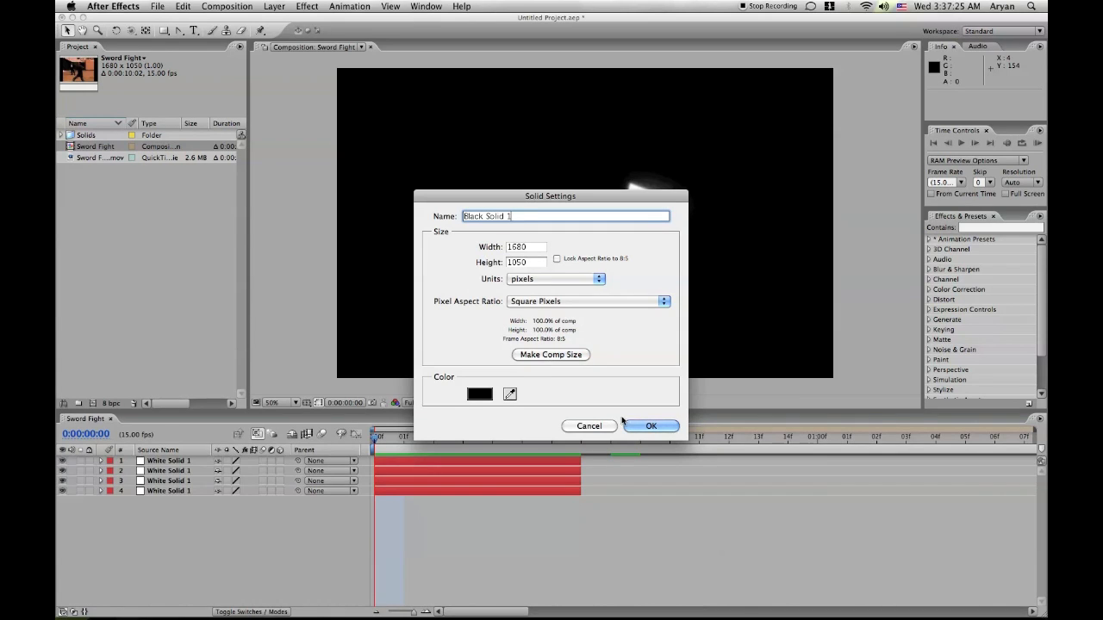
{"action": "left_click", "coordinate": [652, 426]}
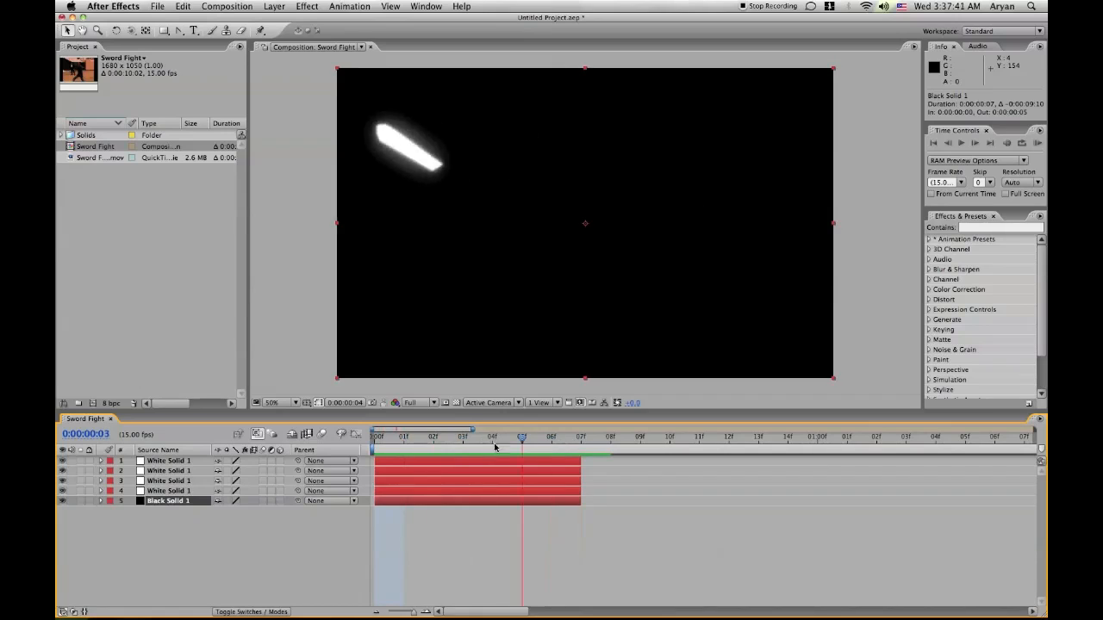
- Create composition Sword Fight 2 from Sword Fight.mov and scrub through the footage to review the action
{"action": "left_click", "coordinate": [100, 158]}
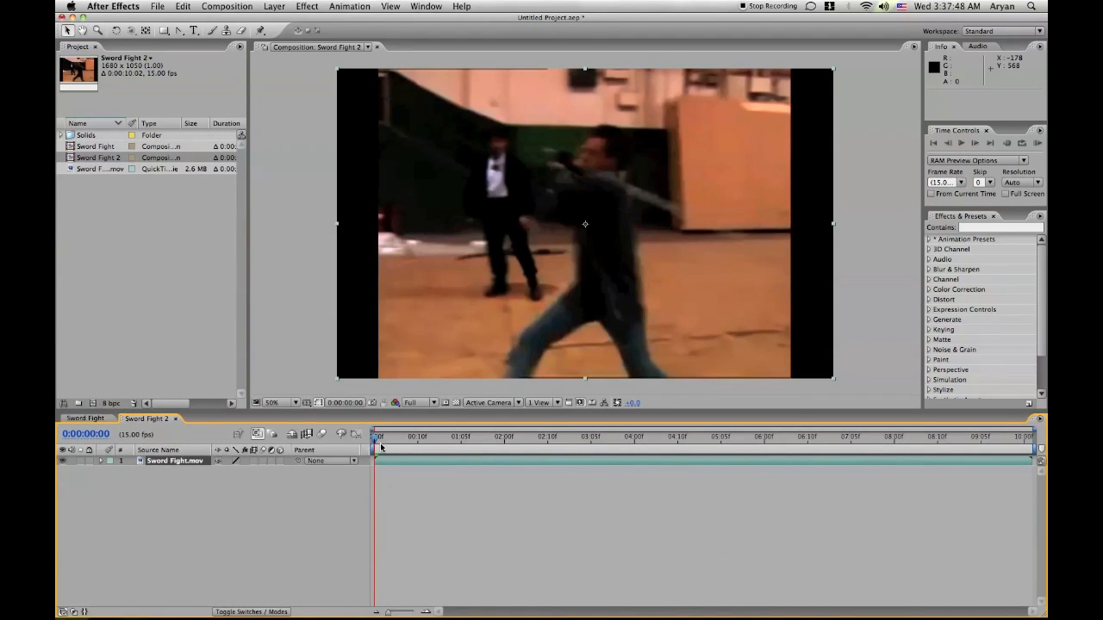
{"action": "left_click", "coordinate": [479, 437]}
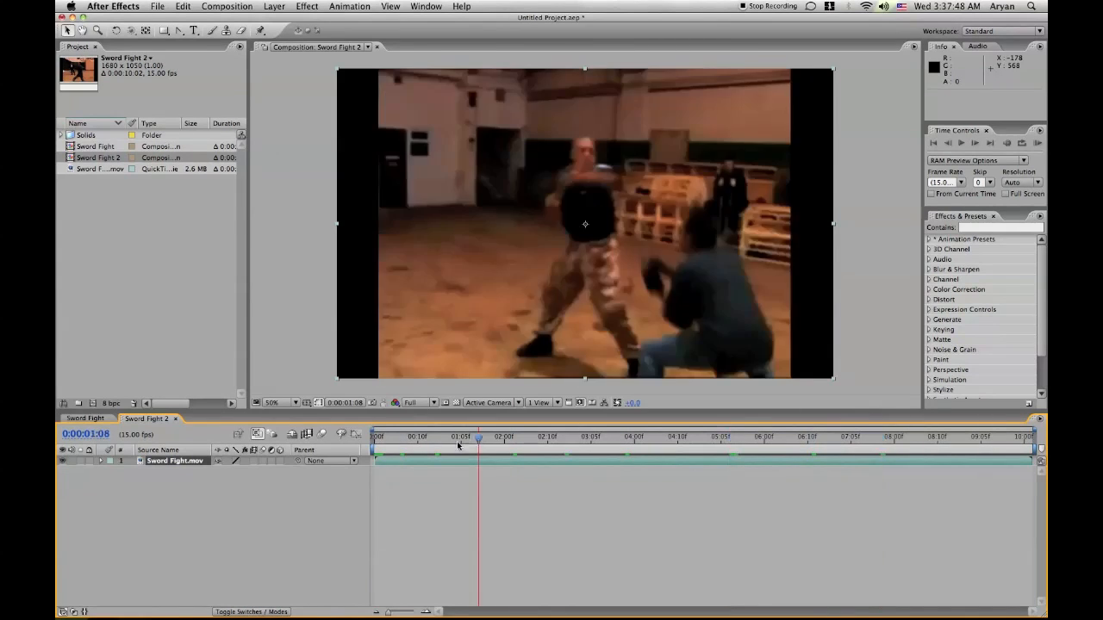
{"action": "left_click_drag", "start_coordinate": [479, 439], "coordinate": [400, 439]}
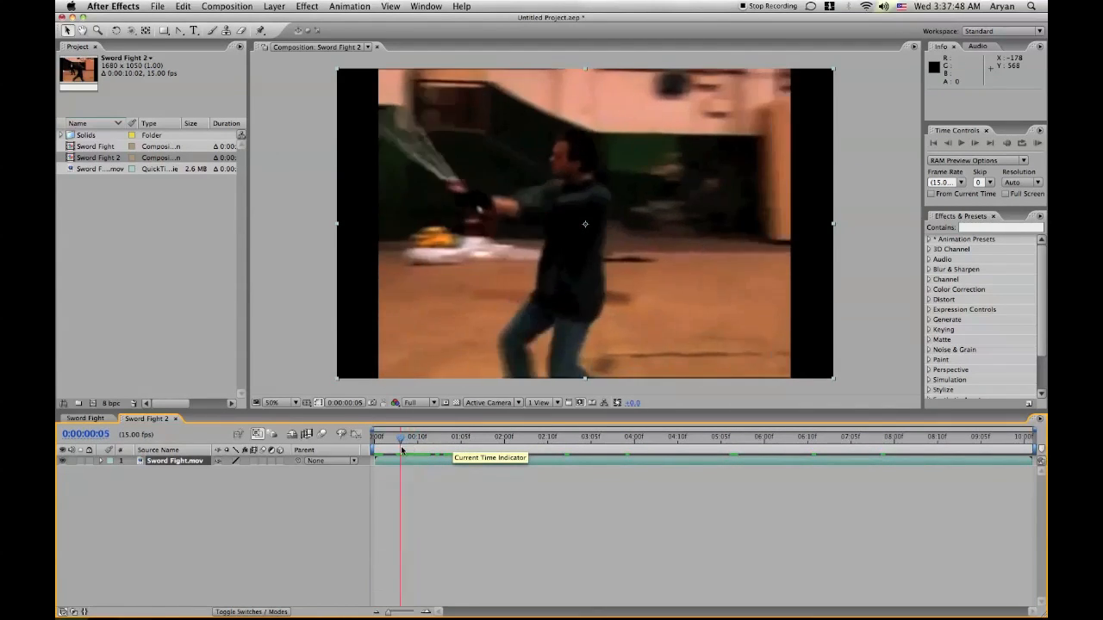
{"action": "left_click", "coordinate": [410, 439]}
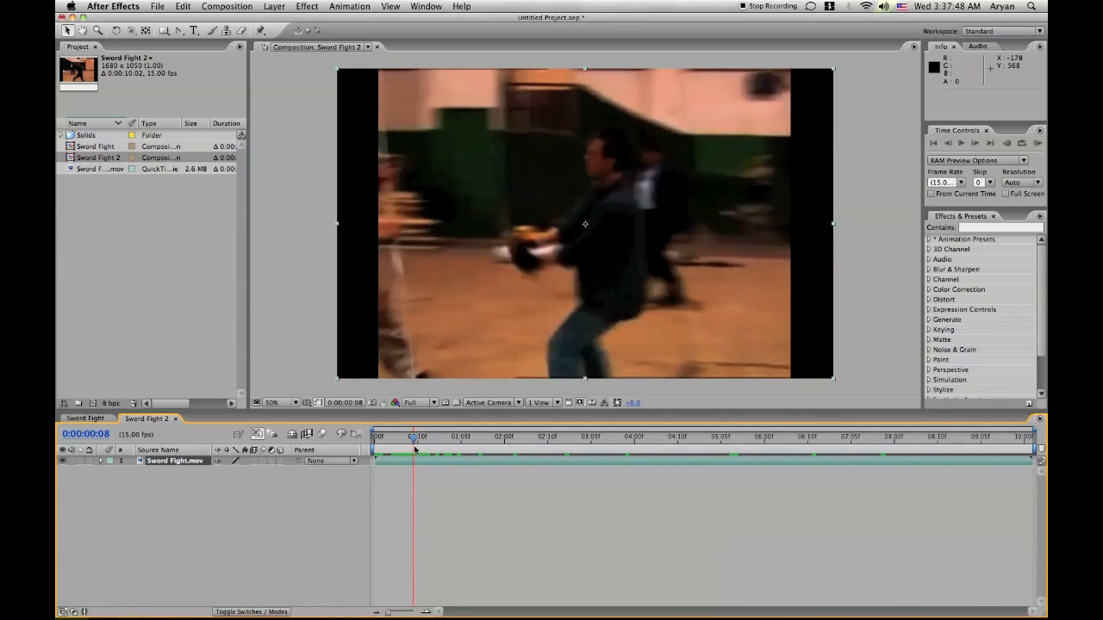
{"action": "left_click_drag", "start_coordinate": [1025, 460], "coordinate": [732, 460]}
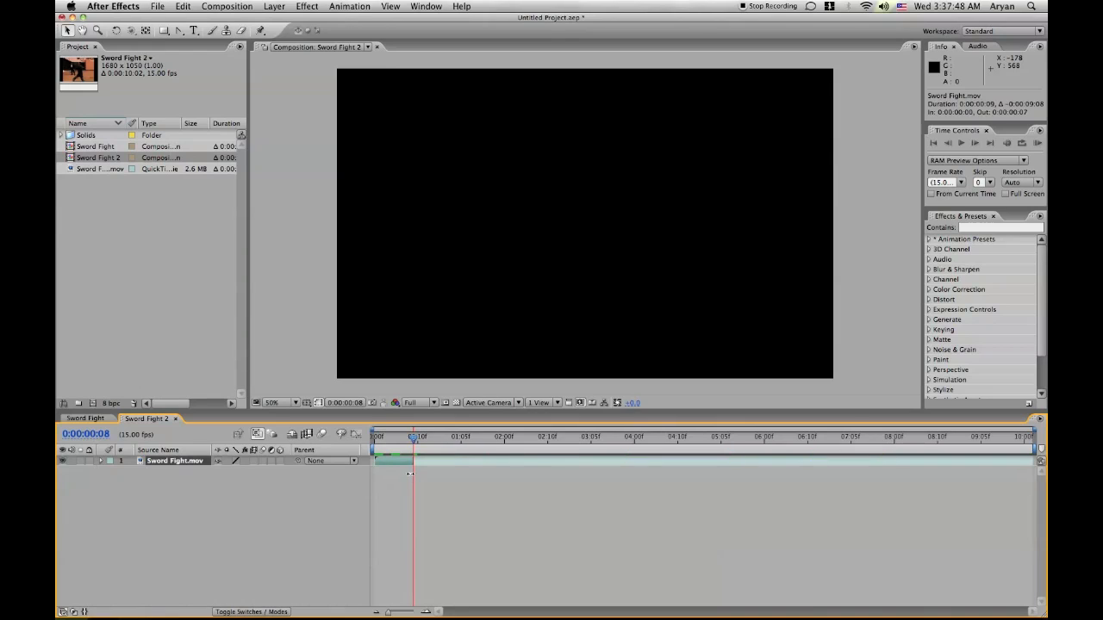
{"action": "left_click", "coordinate": [95, 145]}
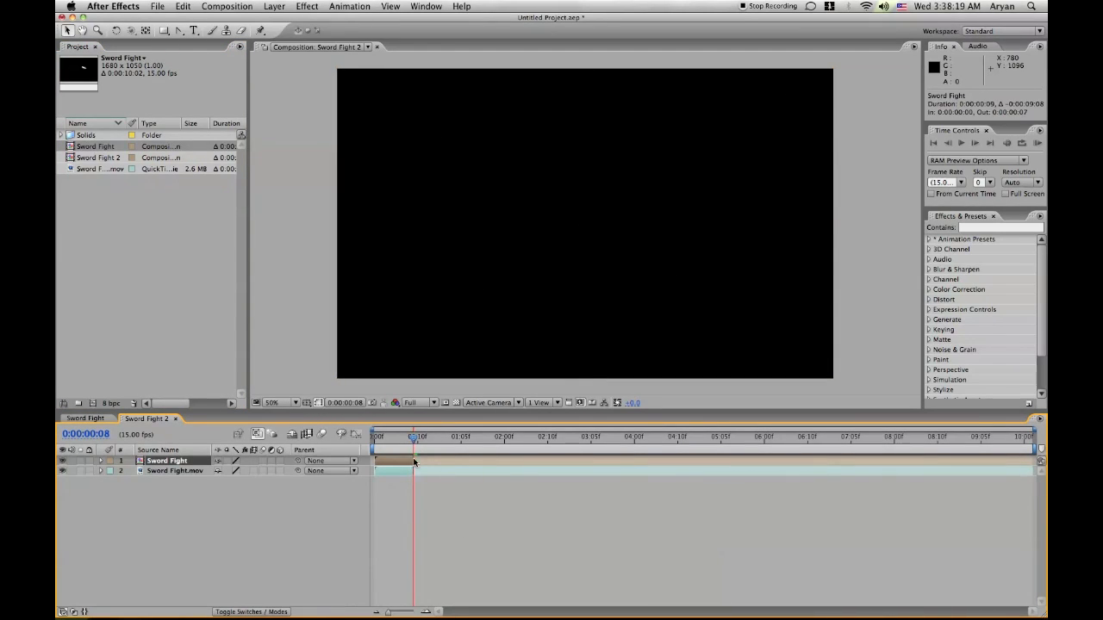
- Scrub to an earlier frame of the shot with the blade comp layered above the footage
{"action": "left_click_drag", "start_coordinate": [414, 436], "coordinate": [403, 436]}
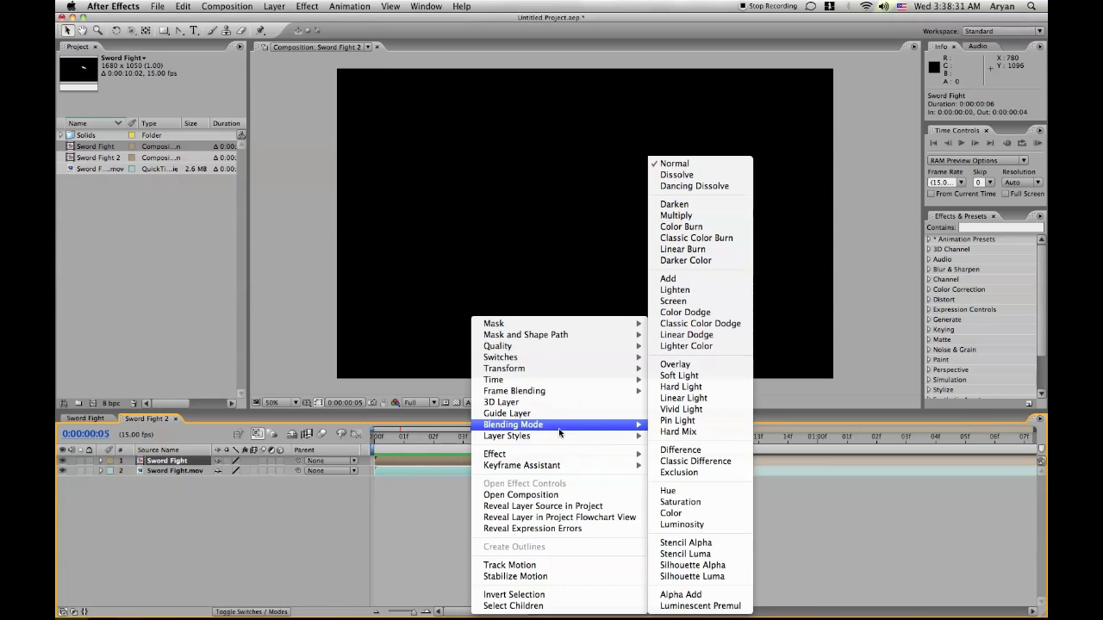
{"action": "mouse_move", "coordinate": [698, 299]}
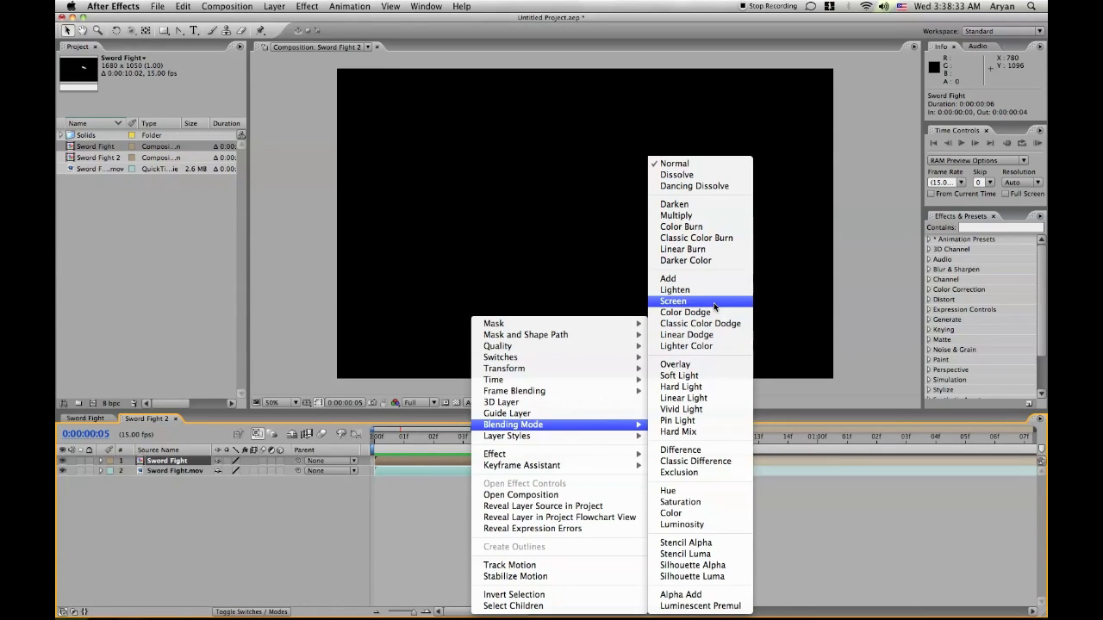
- Set the Sword Fight layer's blending mode to Screen and scrub to check the glowing white blade
{"action": "left_click", "coordinate": [672, 300]}
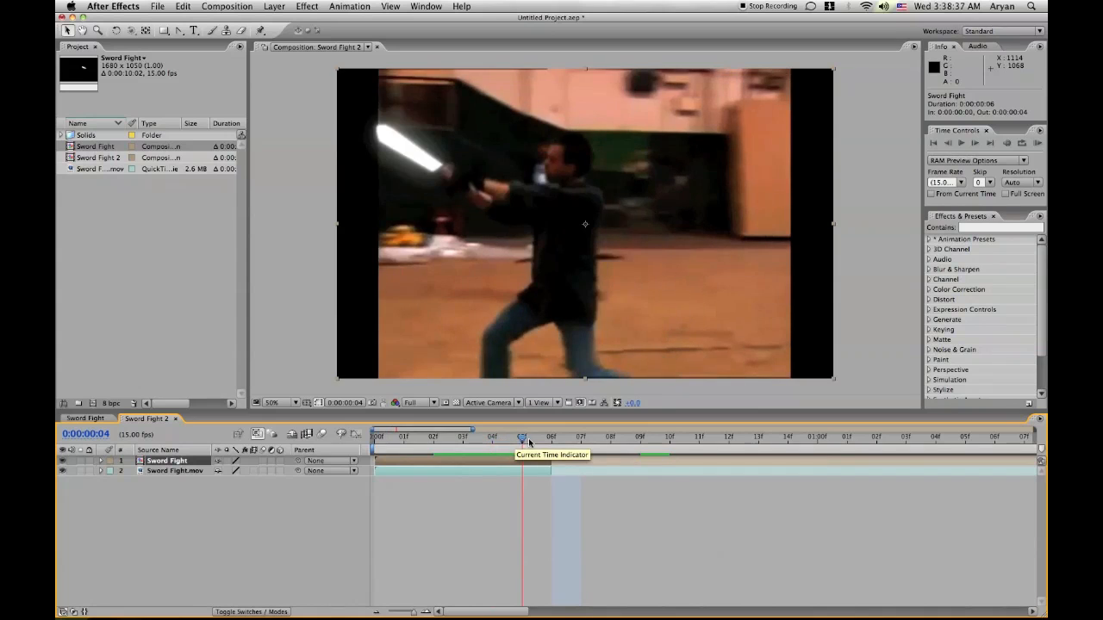
{"action": "left_click_drag", "start_coordinate": [520, 438], "coordinate": [462, 438]}
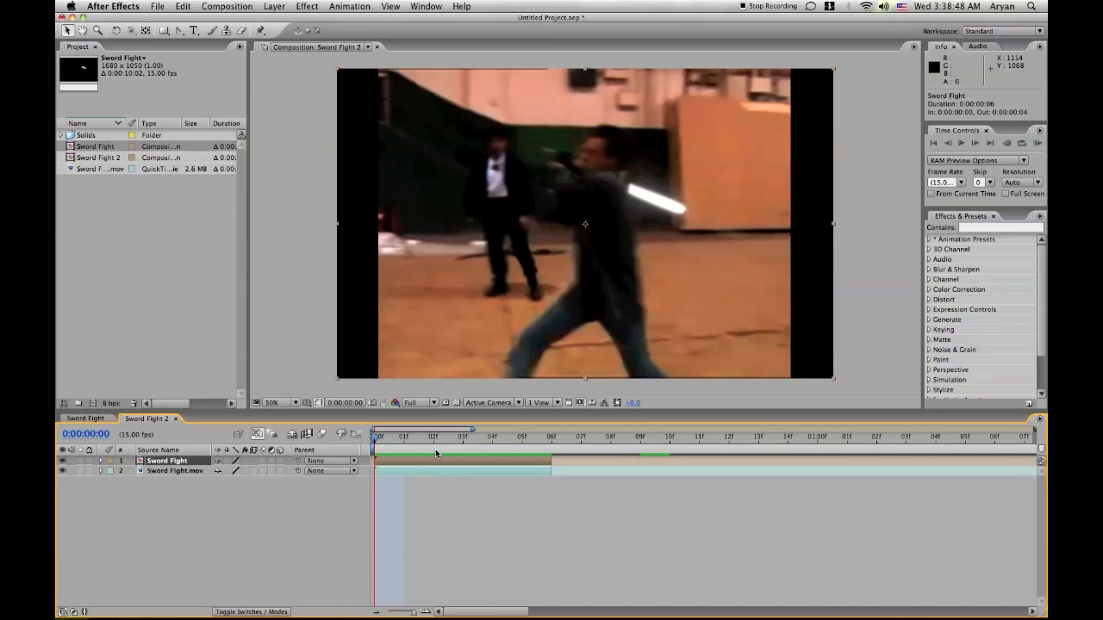
{"action": "mouse_move", "coordinate": [436, 463]}
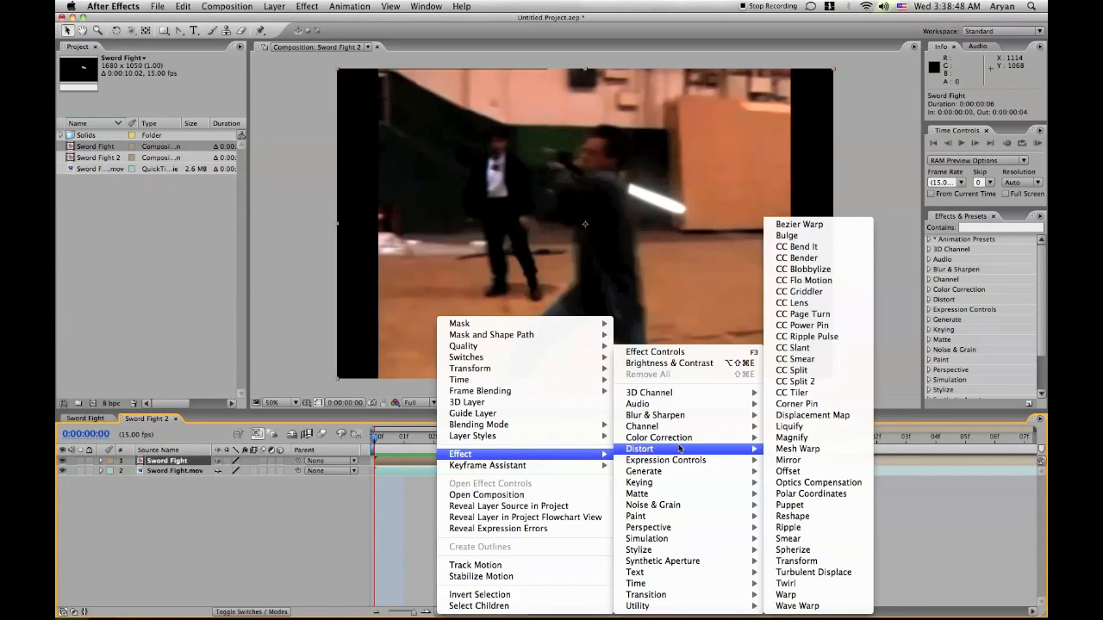
{"action": "mouse_move", "coordinate": [658, 438]}
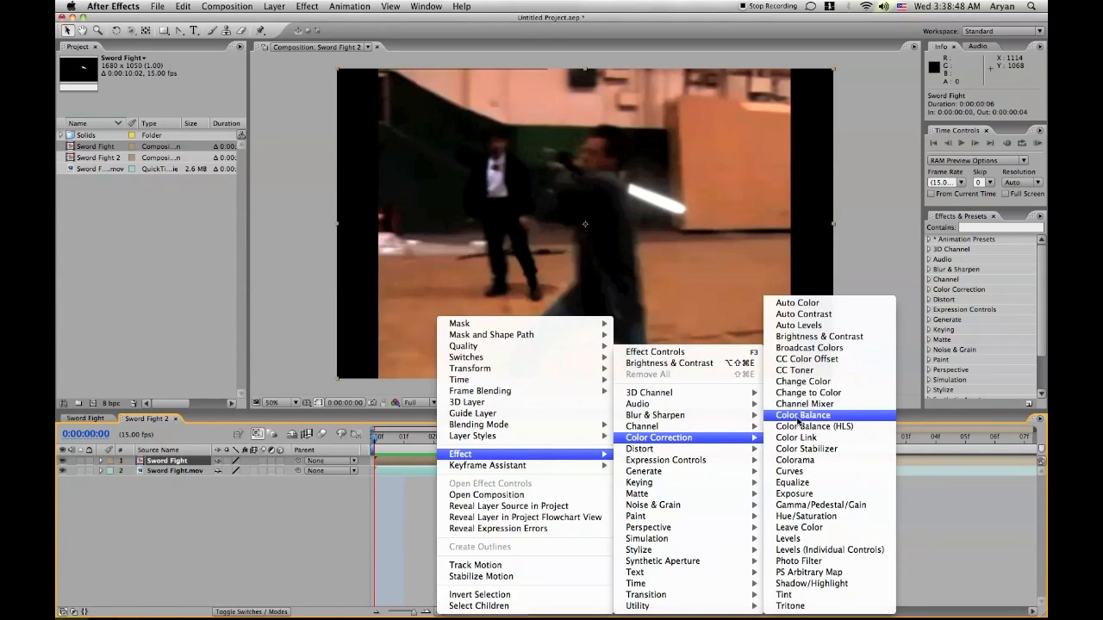
- Add Color Balance to the blade layer, raise its green balances for a green glow, and preview other frames
{"action": "left_click", "coordinate": [803, 413]}
{"action": "type", "text": "100"}
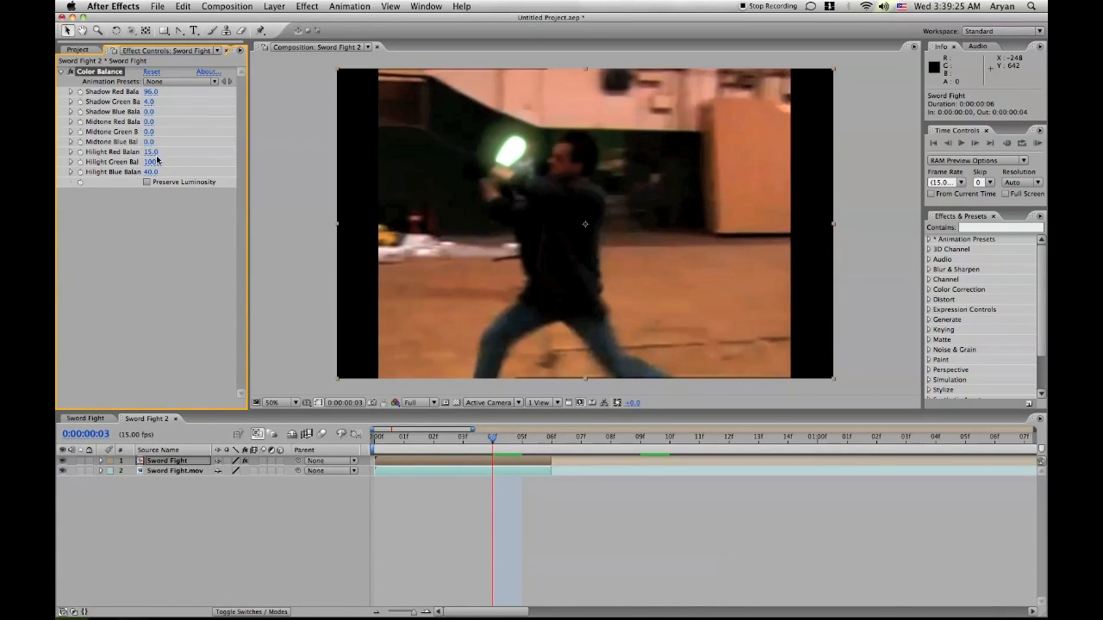
{"action": "left_click", "coordinate": [152, 162]}
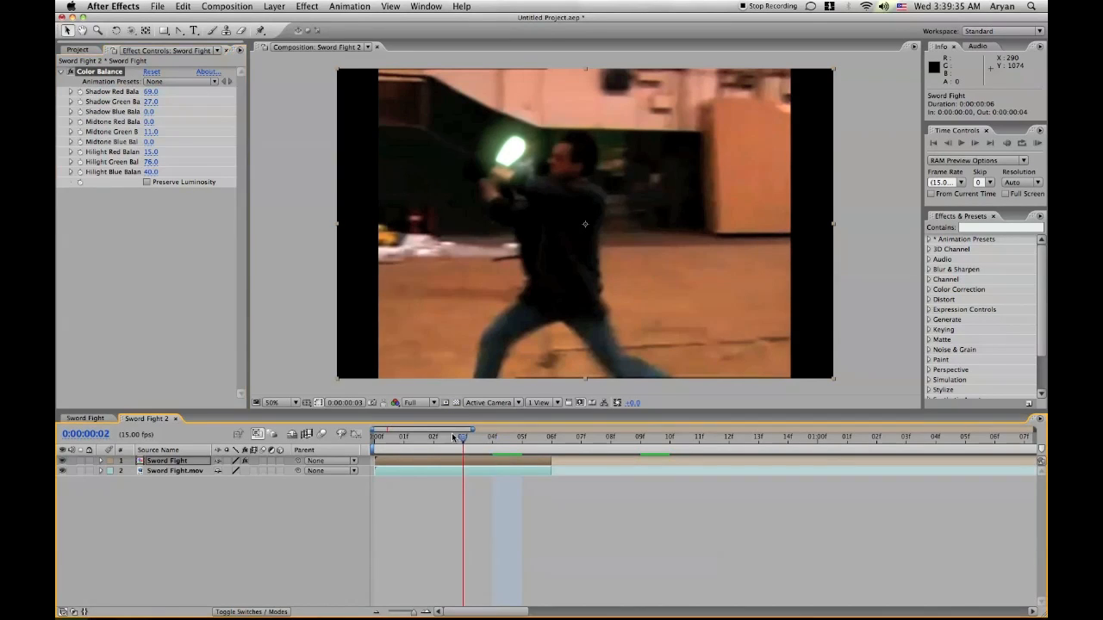
{"action": "left_click_drag", "start_coordinate": [462, 437], "coordinate": [524, 438]}
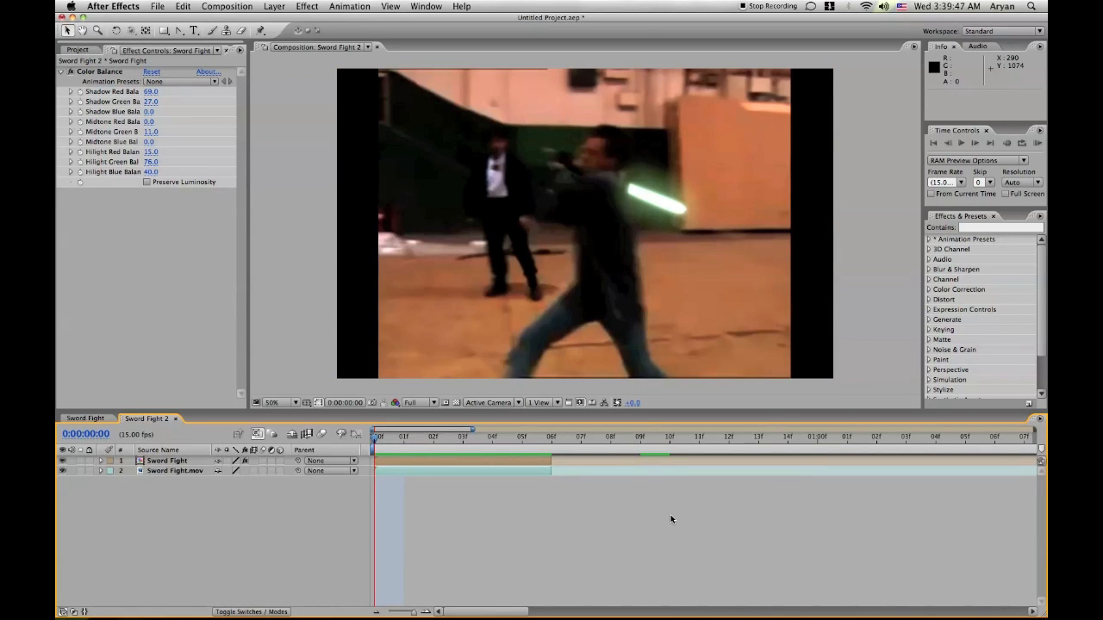
{"action": "mouse_move", "coordinate": [569, 506]}
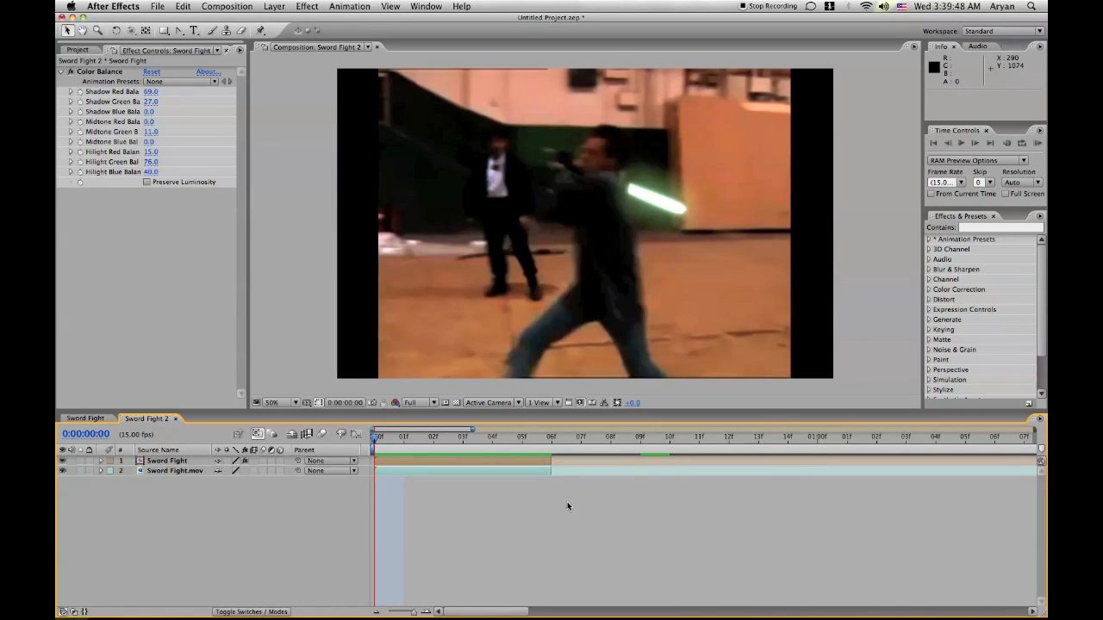
{"action": "mouse_move", "coordinate": [528, 514]}
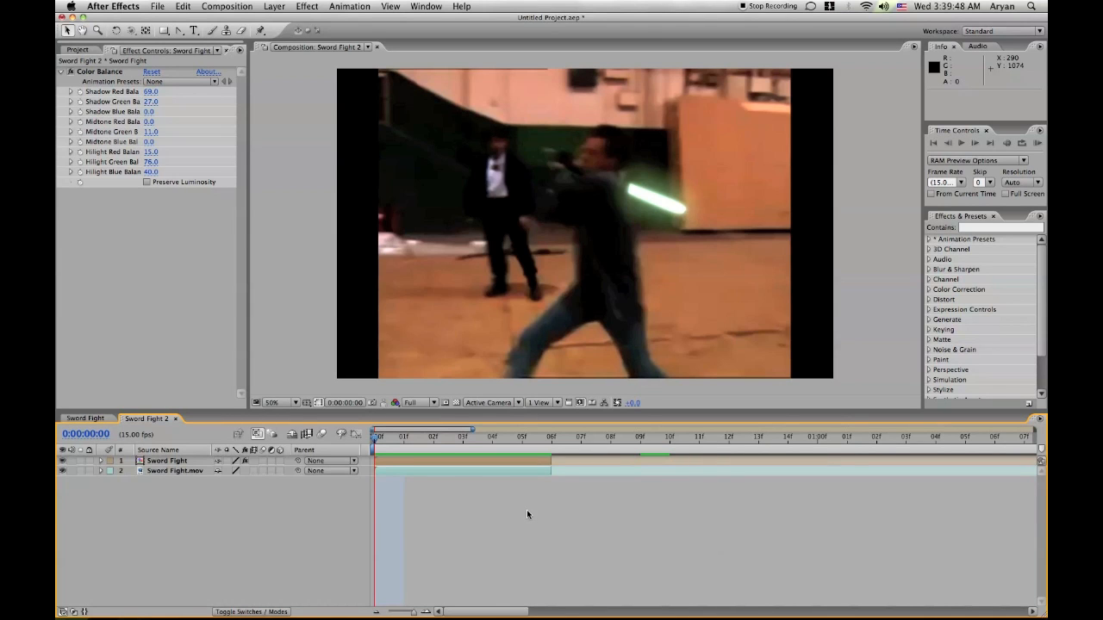